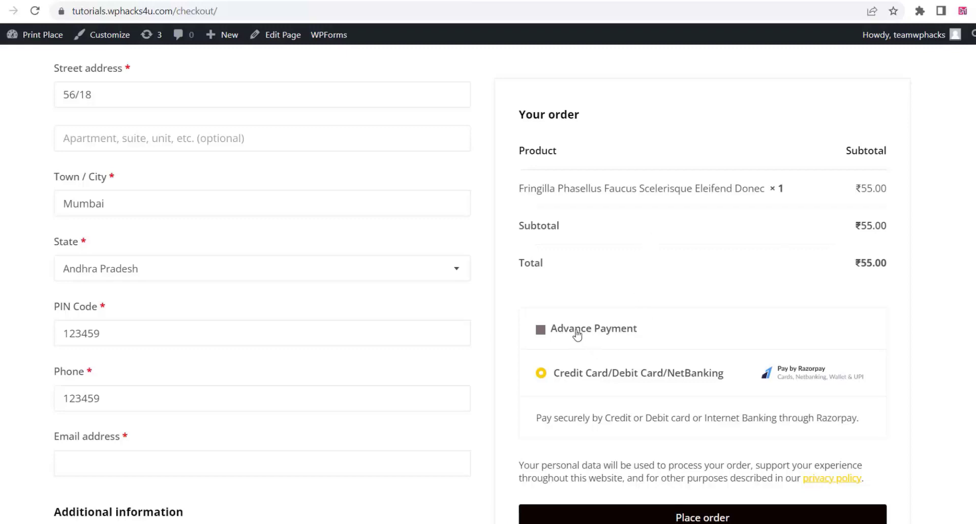
Tick Advance Payment and review the ₹2.75 COD fee, ₹57.75 total and ₹5.78 paid-online split.
{"action": "left_click", "coordinate": [540, 328]}
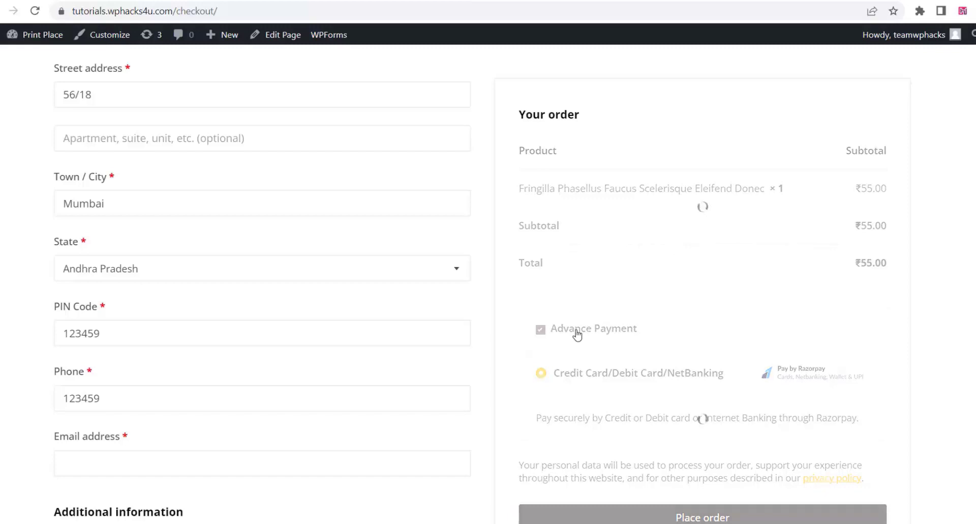
{"action": "left_click", "coordinate": [540, 328]}
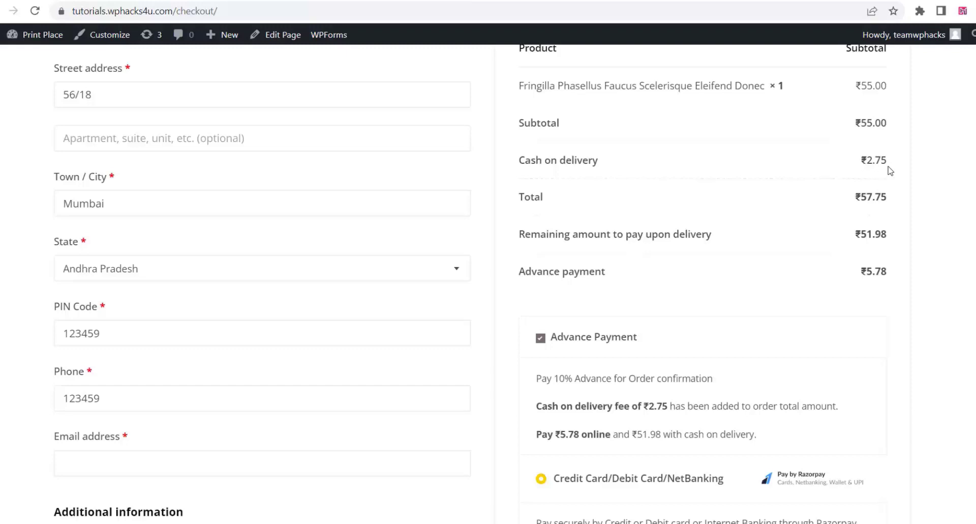
{"action": "scroll", "scroll_direction": "up", "scroll_amount": 3}
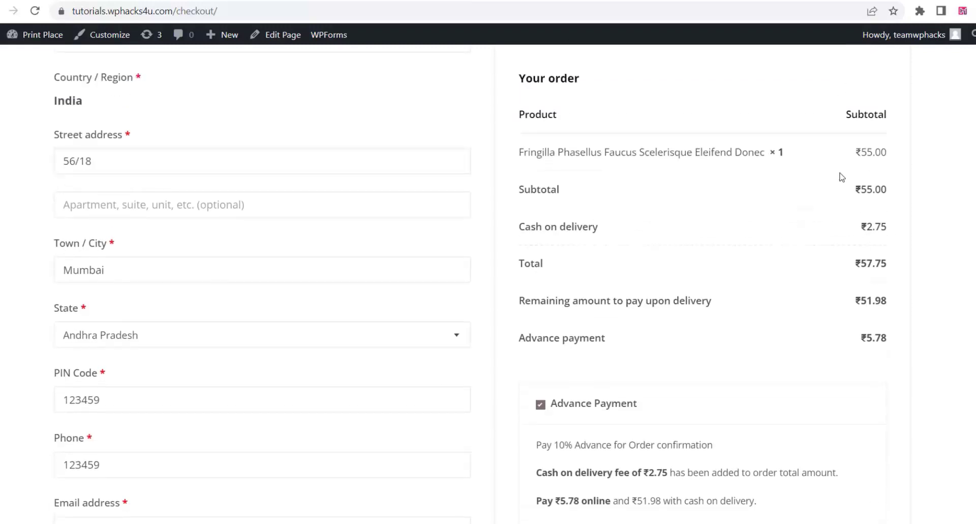
{"action": "scroll", "scroll_direction": "down", "scroll_amount": 3}
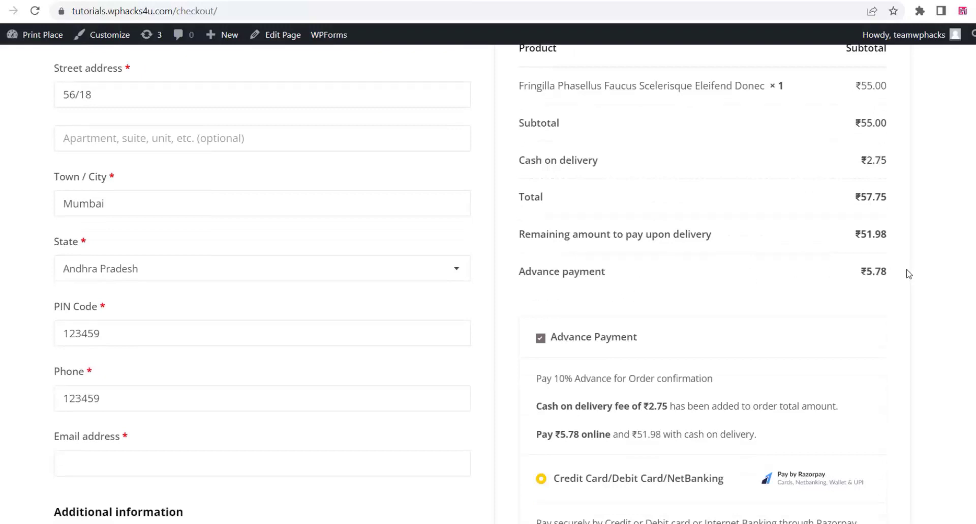
{"action": "mouse_move", "coordinate": [885, 228]}
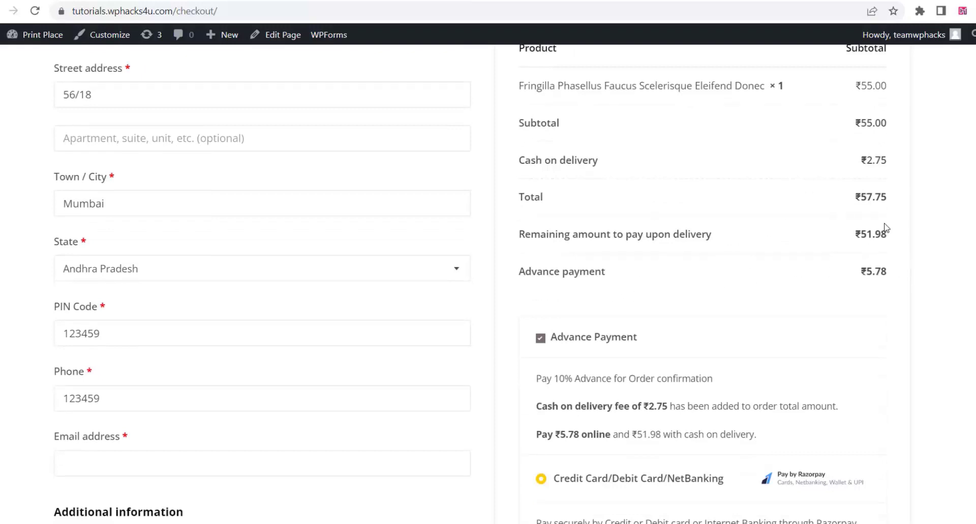
{"action": "mouse_move", "coordinate": [895, 255]}
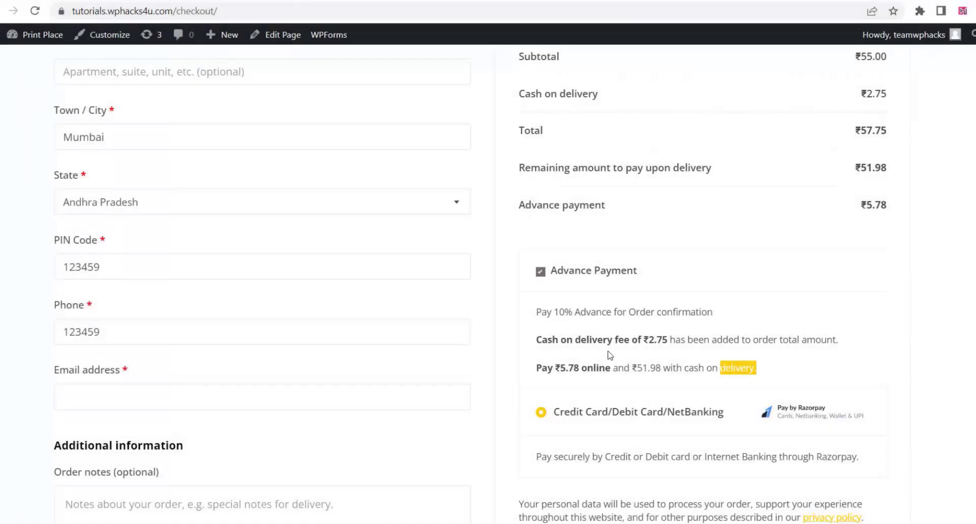
{"action": "left_click_drag", "start_coordinate": [537, 311], "coordinate": [757, 367]}
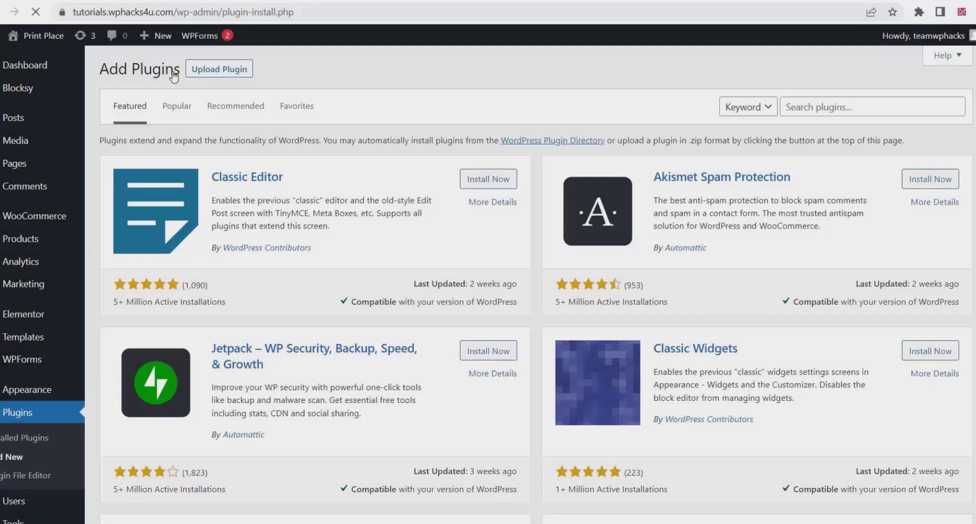
Upload Risk Free COD.zip, install the plugin and activate it.
{"action": "left_click", "coordinate": [218, 68]}
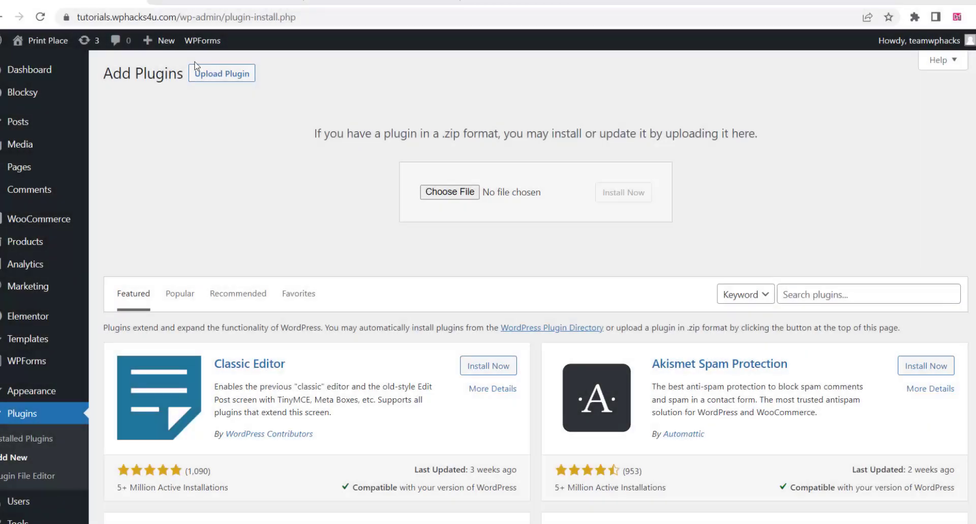
{"action": "mouse_move", "coordinate": [447, 173]}
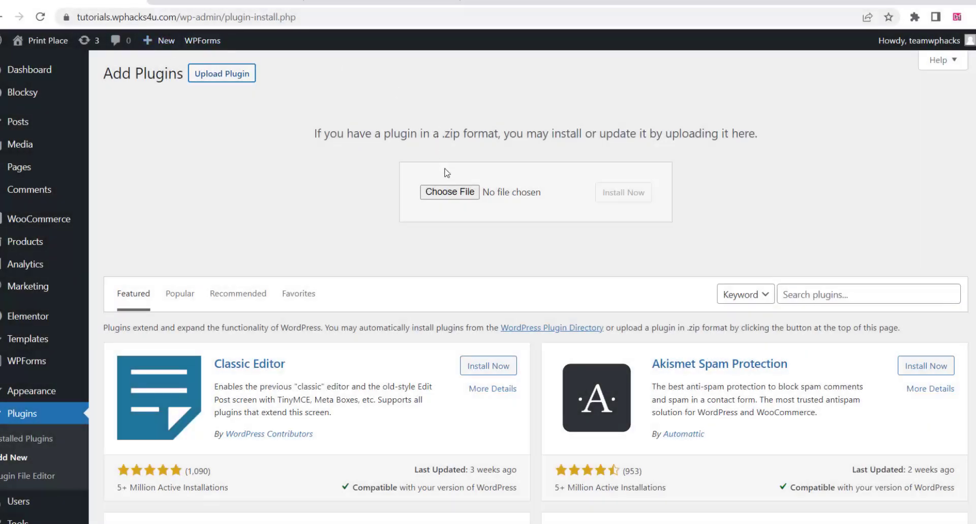
{"action": "left_click", "coordinate": [448, 192]}
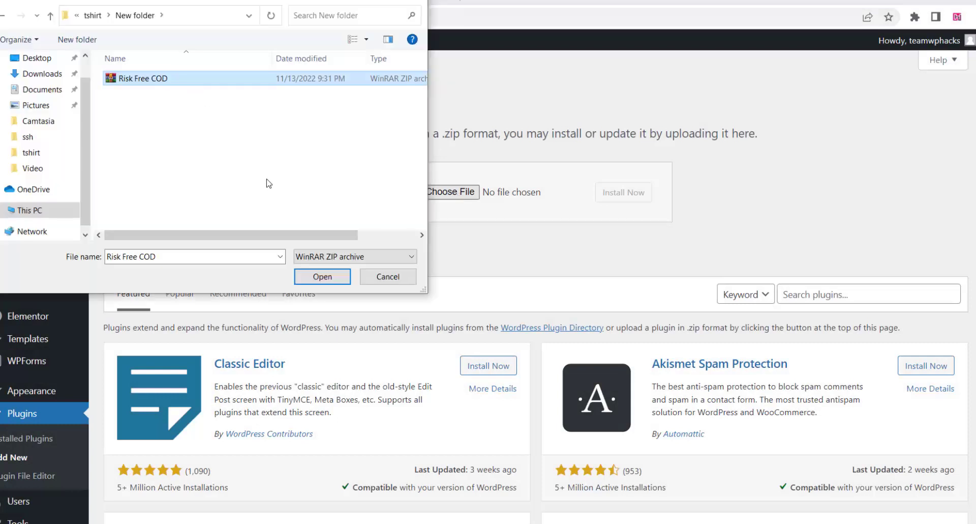
{"action": "left_click", "coordinate": [323, 276]}
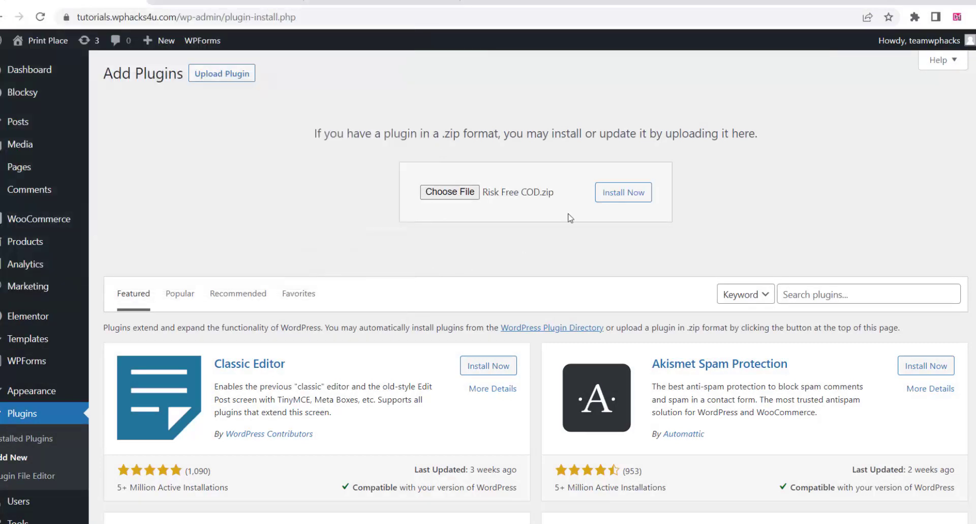
{"action": "left_click", "coordinate": [623, 192]}
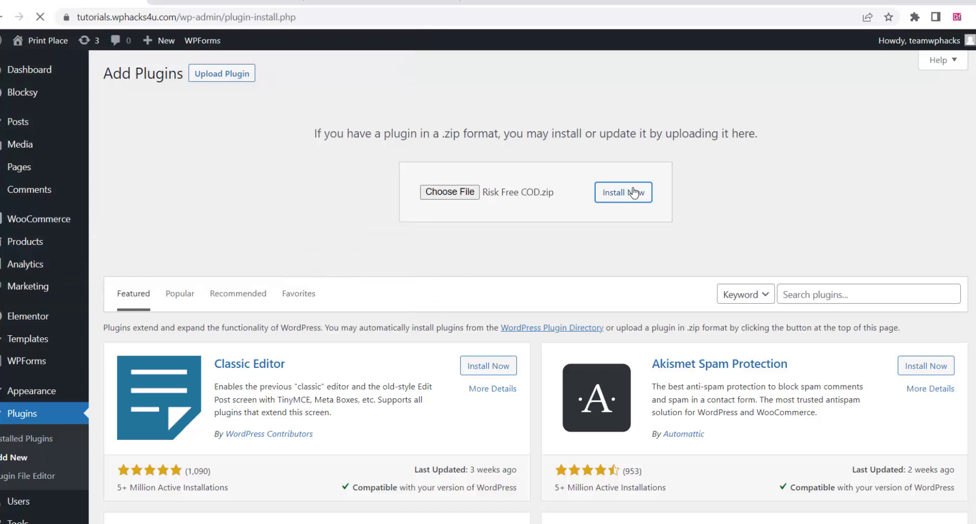
{"action": "left_click", "coordinate": [623, 192]}
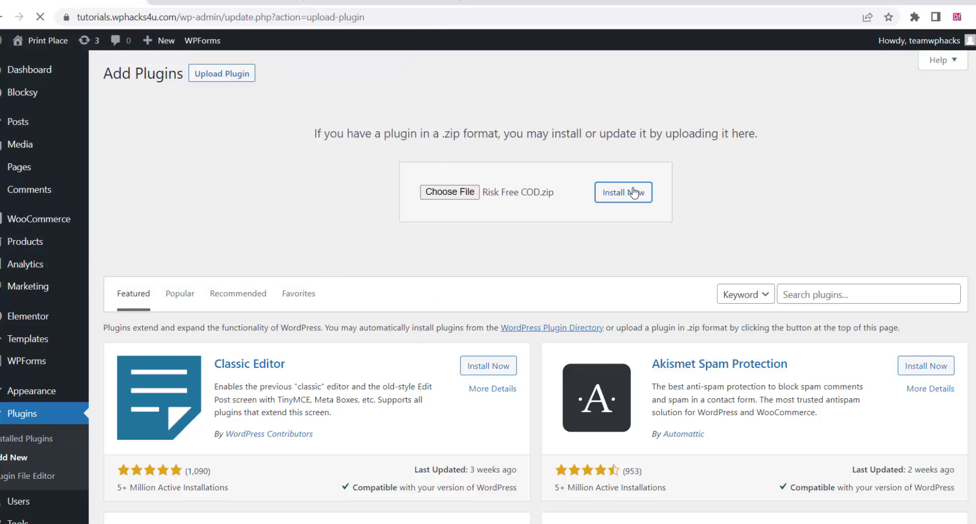
{"action": "left_click", "coordinate": [623, 192]}
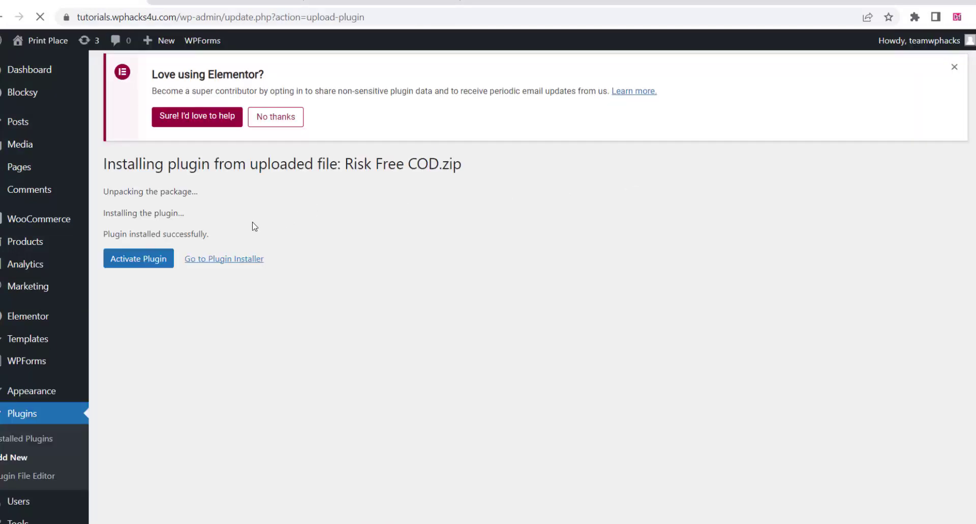
{"action": "left_click", "coordinate": [138, 258]}
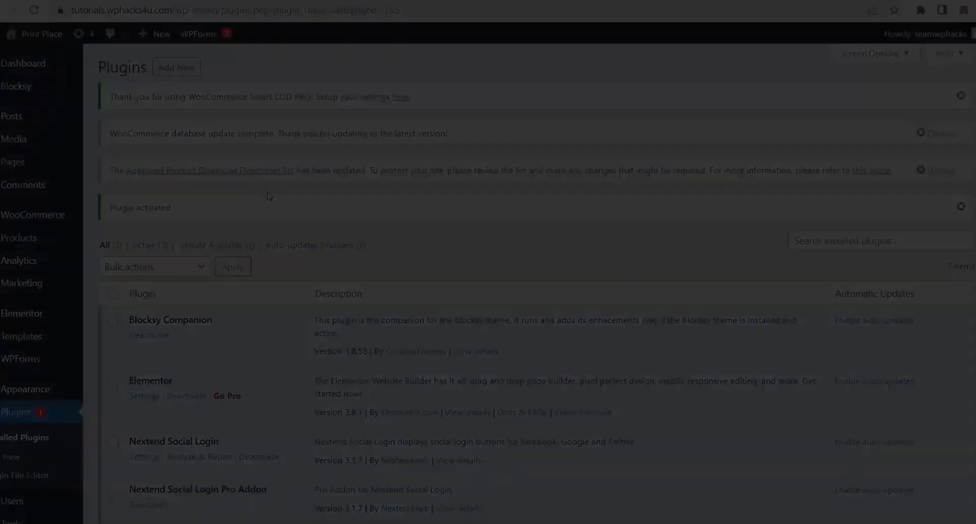
{"action": "mouse_move", "coordinate": [32, 215]}
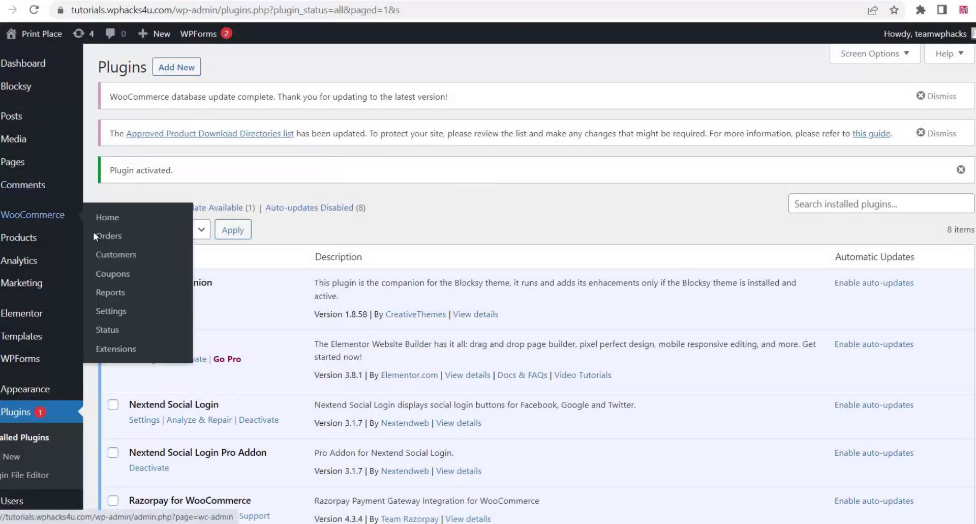
Go to WooCommerce Settings > Payments and finish setting up Cash on delivery.
{"action": "left_click", "coordinate": [110, 311]}
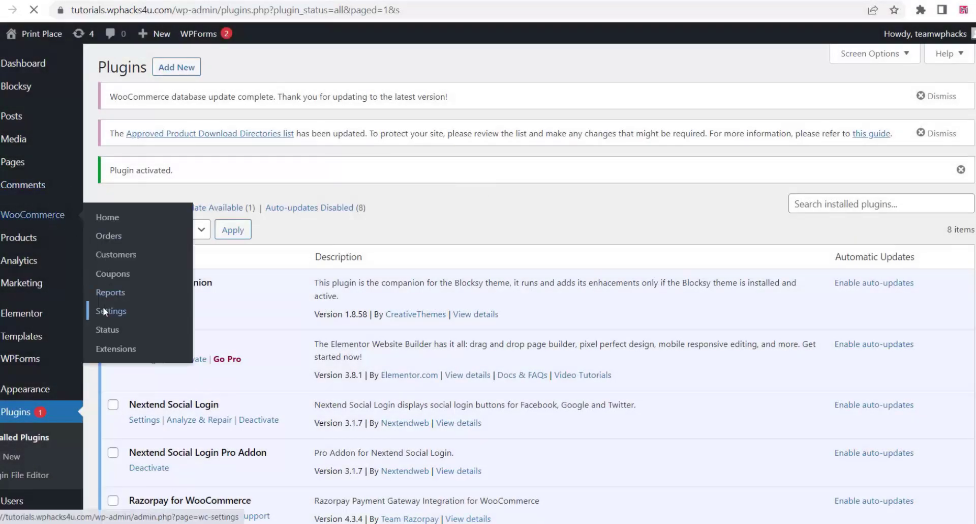
{"action": "left_click", "coordinate": [110, 311]}
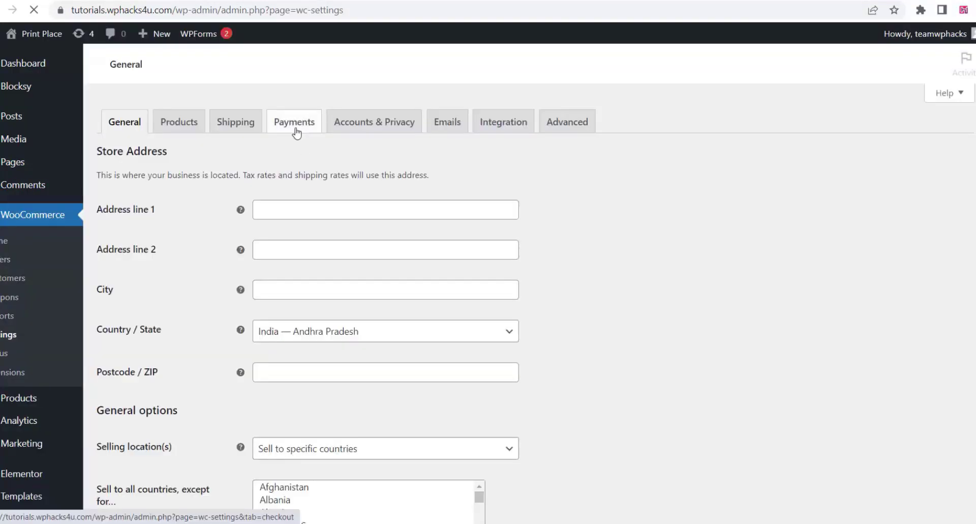
{"action": "left_click", "coordinate": [294, 121]}
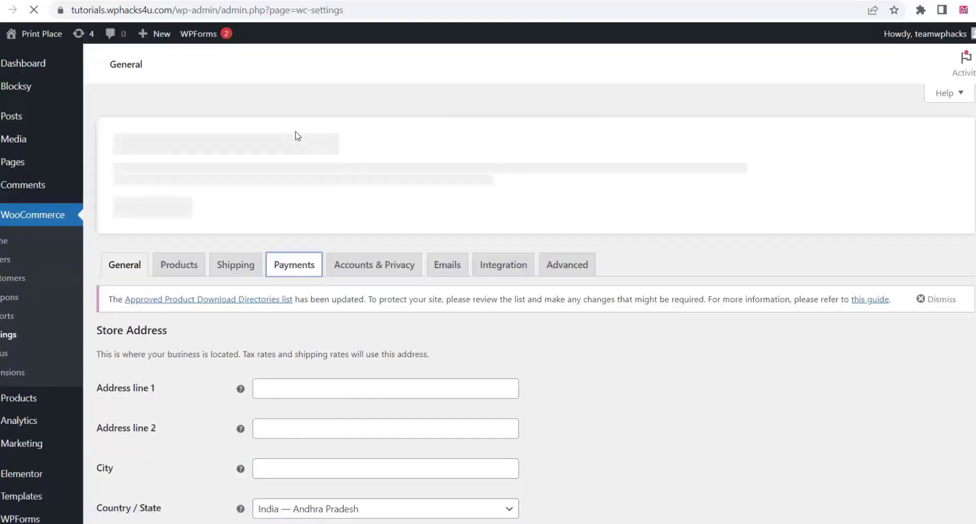
{"action": "left_click", "coordinate": [294, 265]}
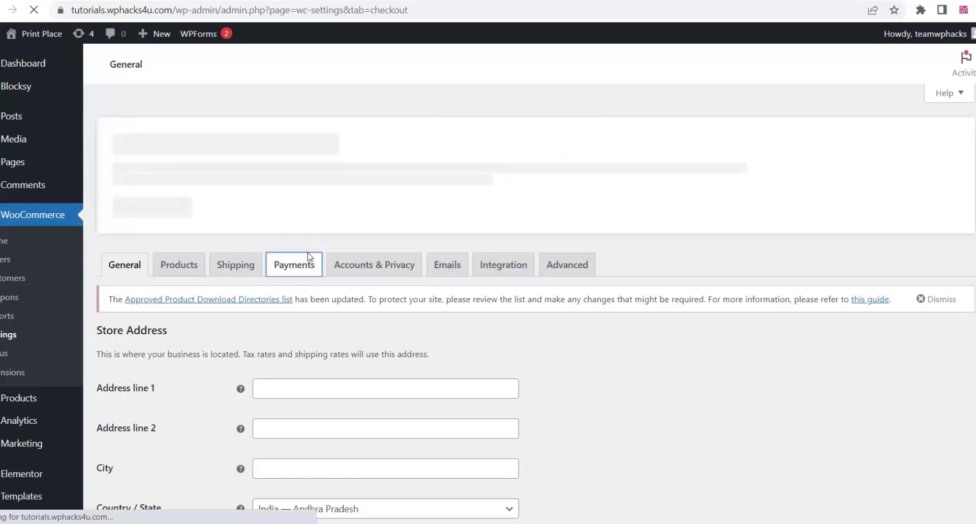
{"action": "left_click", "coordinate": [292, 264]}
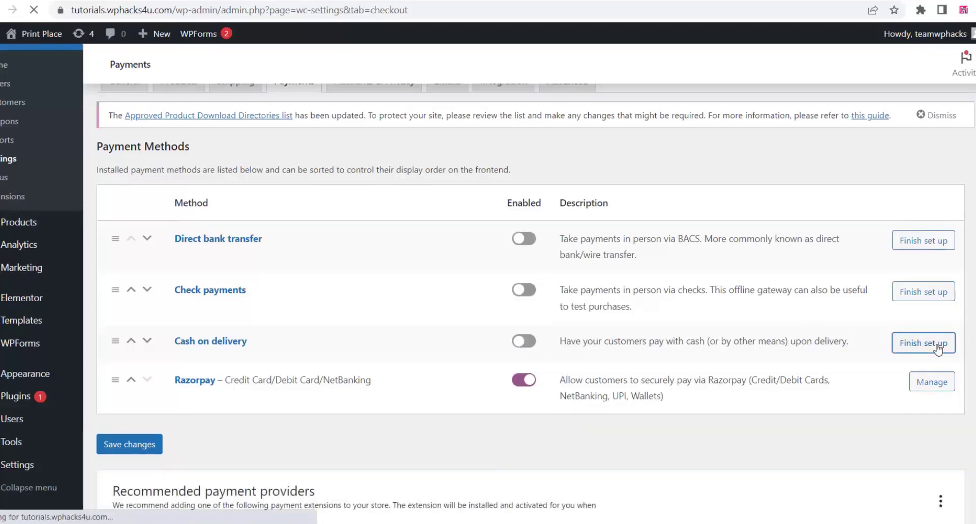
{"action": "left_click", "coordinate": [923, 343]}
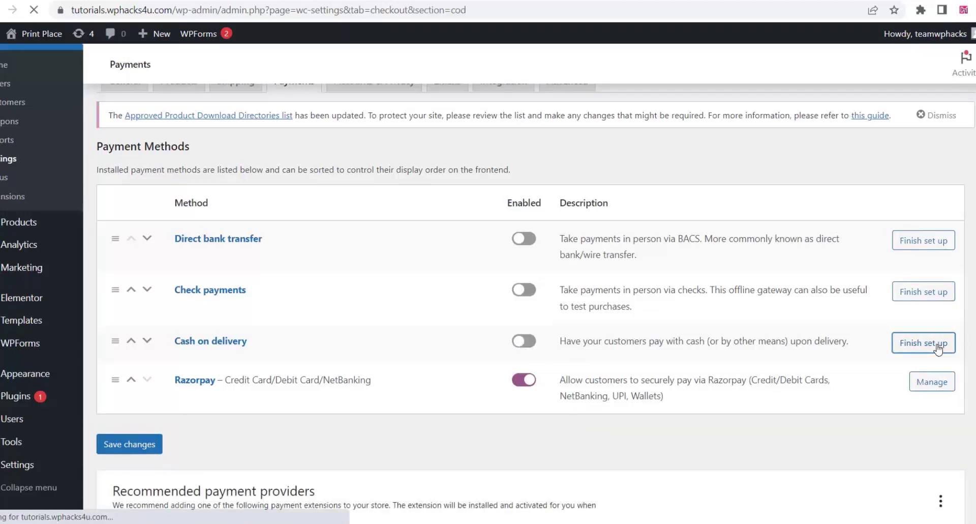
{"action": "left_click", "coordinate": [924, 343]}
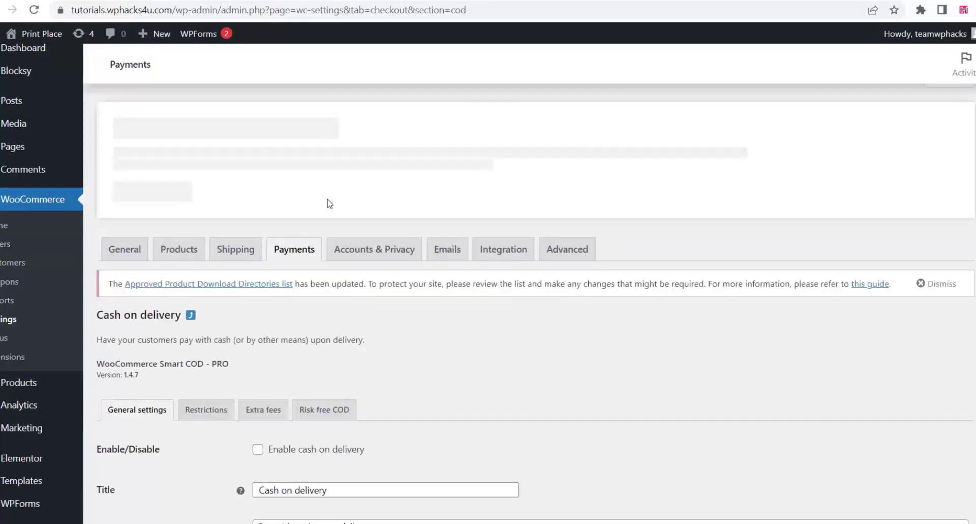
Enable cash on delivery with description and instructions 'Pay 10% Advance for Order confirmation'.
{"action": "scroll", "scroll_direction": "down", "scroll_amount": 3}
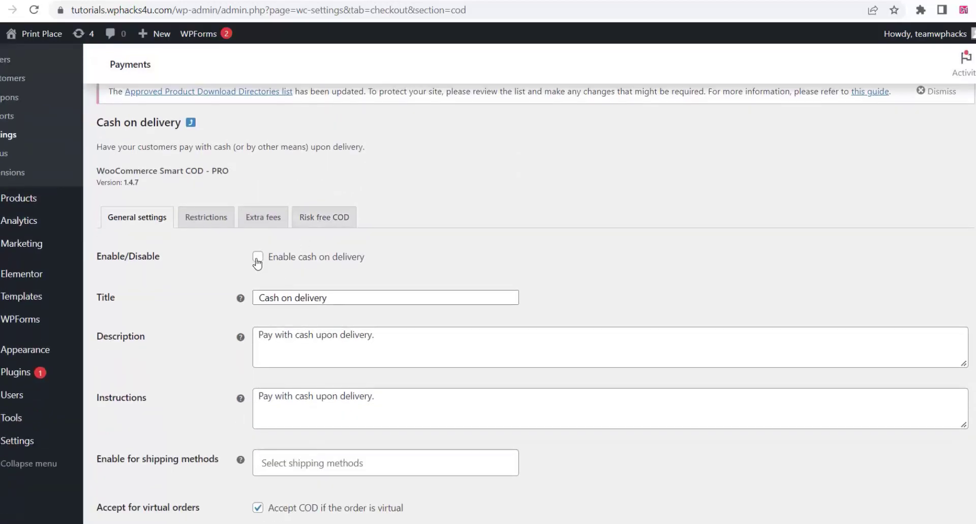
{"action": "left_click", "coordinate": [257, 256]}
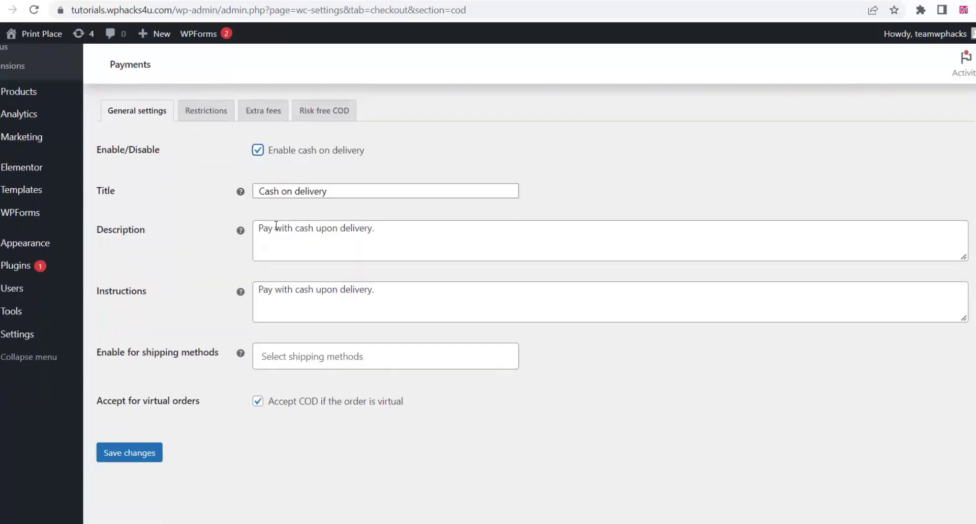
{"action": "type", "text": "Pay 10% Advance for Order confirmation"}
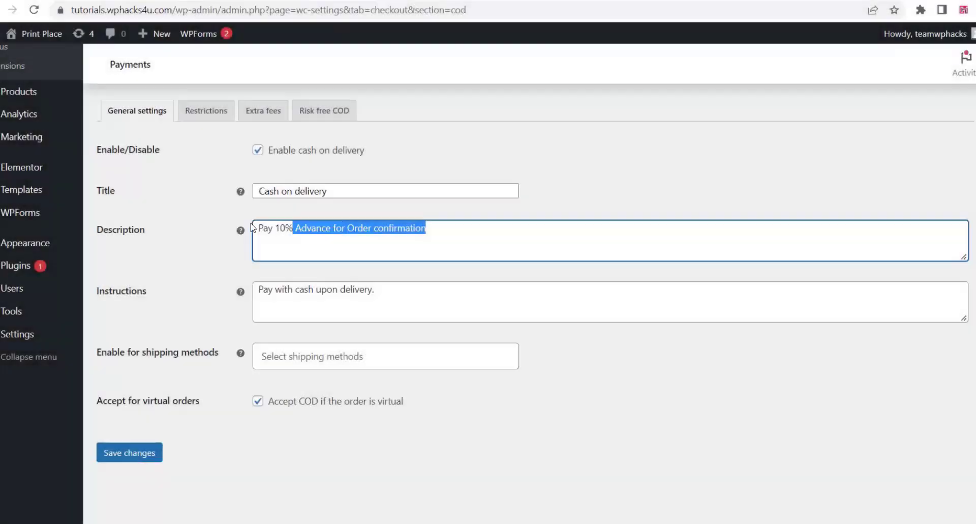
{"action": "right_click", "coordinate": [337, 228]}
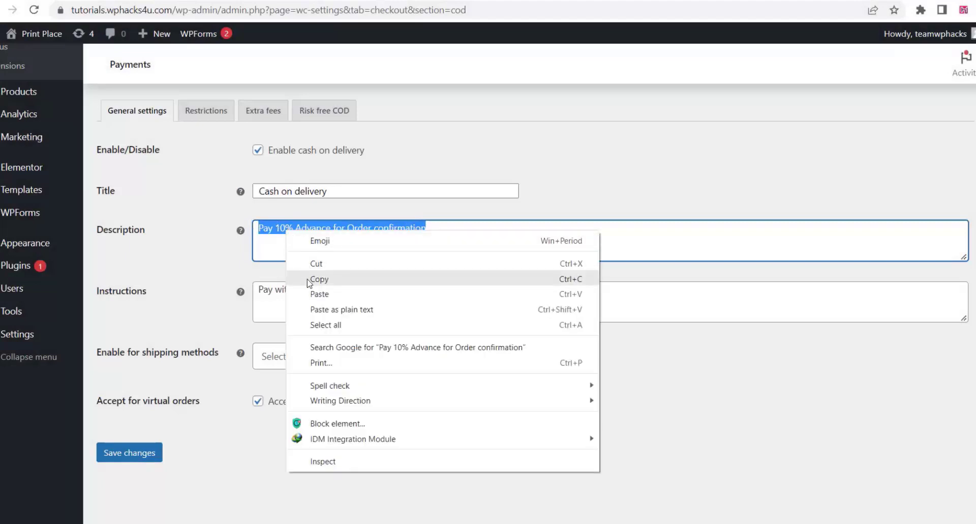
{"action": "left_click", "coordinate": [318, 278]}
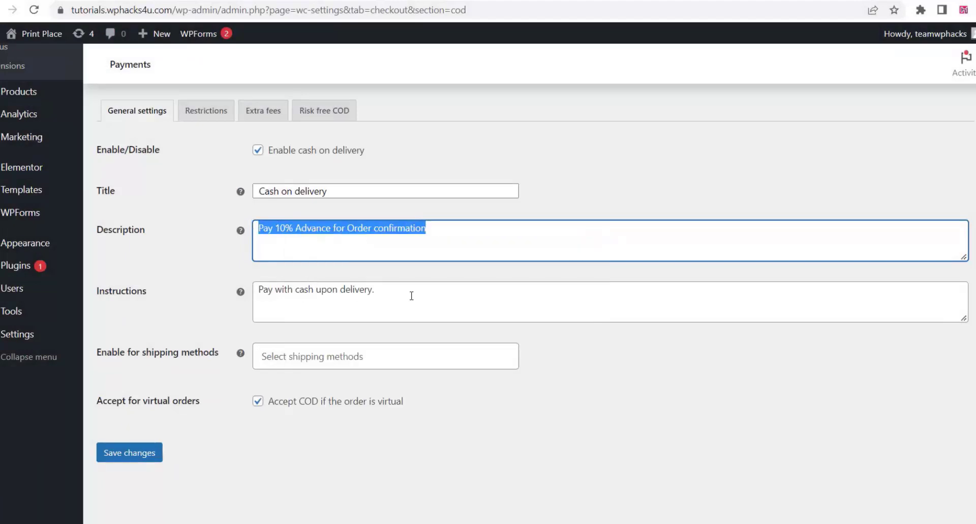
{"action": "right_click", "coordinate": [290, 299]}
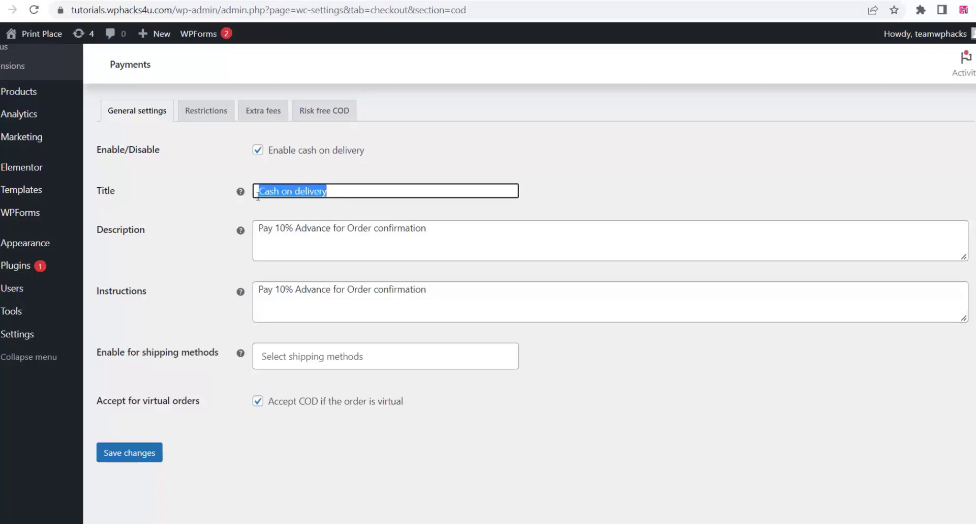
Retitle the method 'Advance Payment' and save the changes.
{"action": "type", "text": "Adv"}
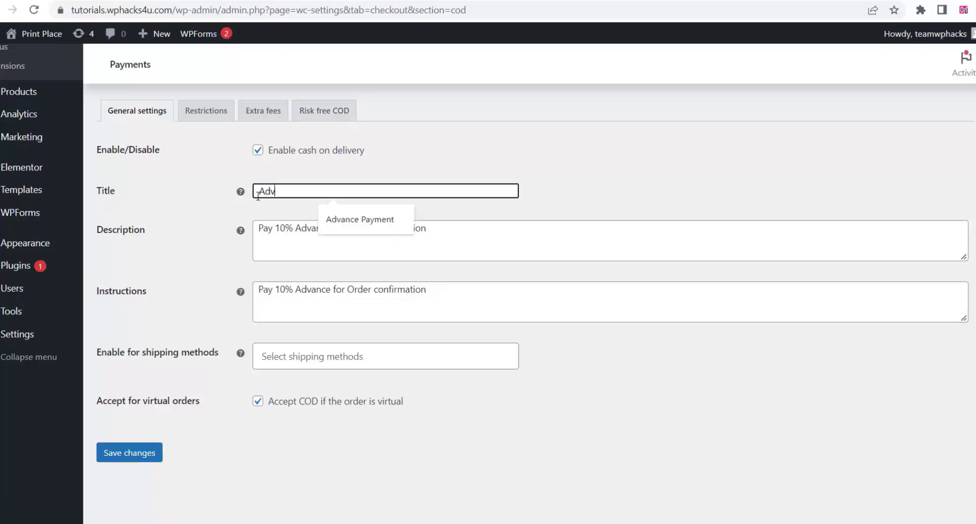
{"action": "type", "text": "ance"}
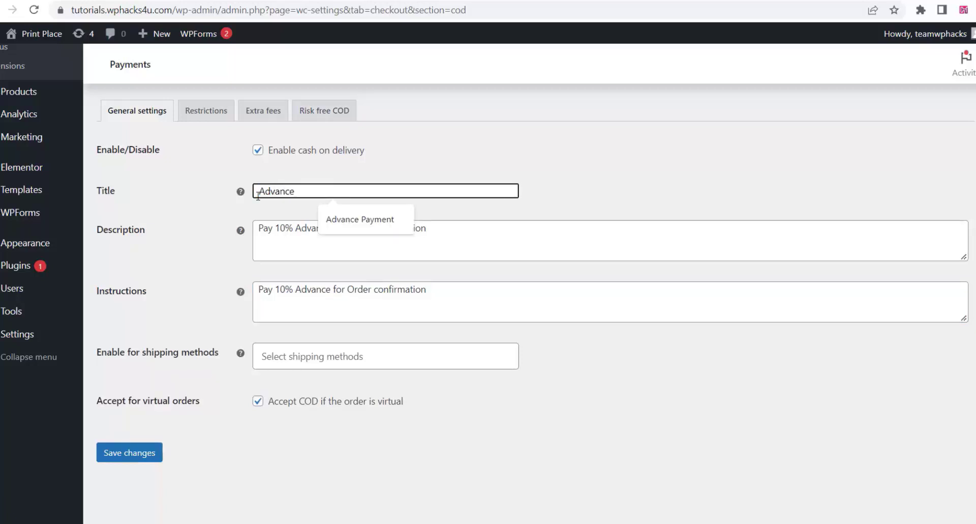
{"action": "type", "text": "Payment"}
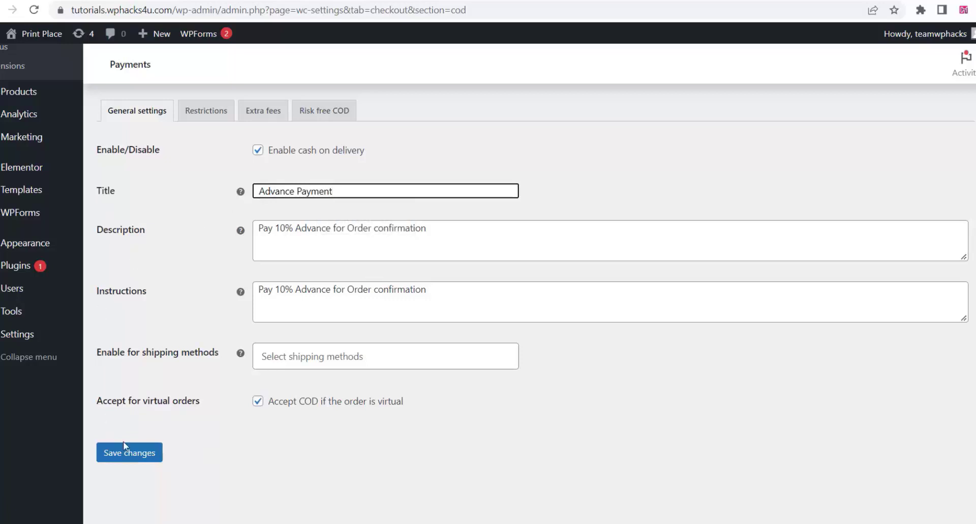
{"action": "left_click", "coordinate": [129, 453]}
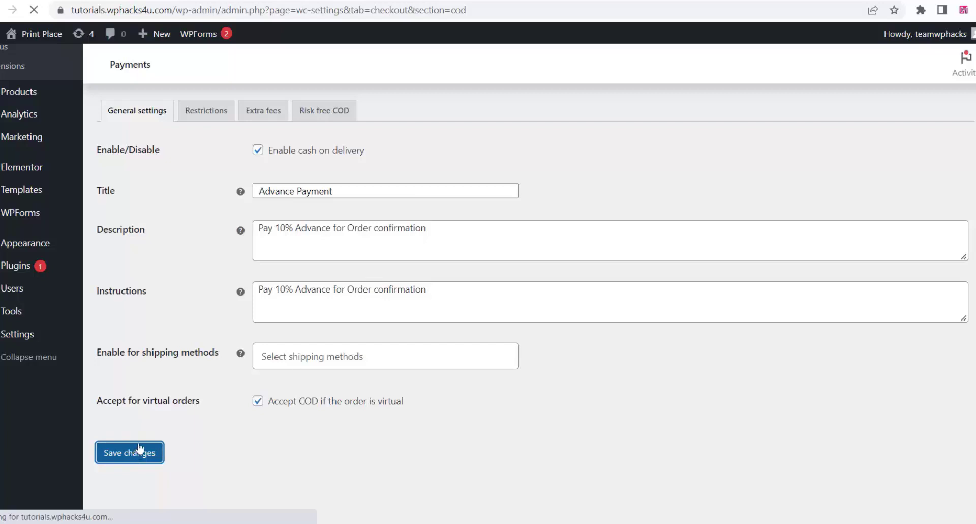
{"action": "left_click", "coordinate": [129, 453]}
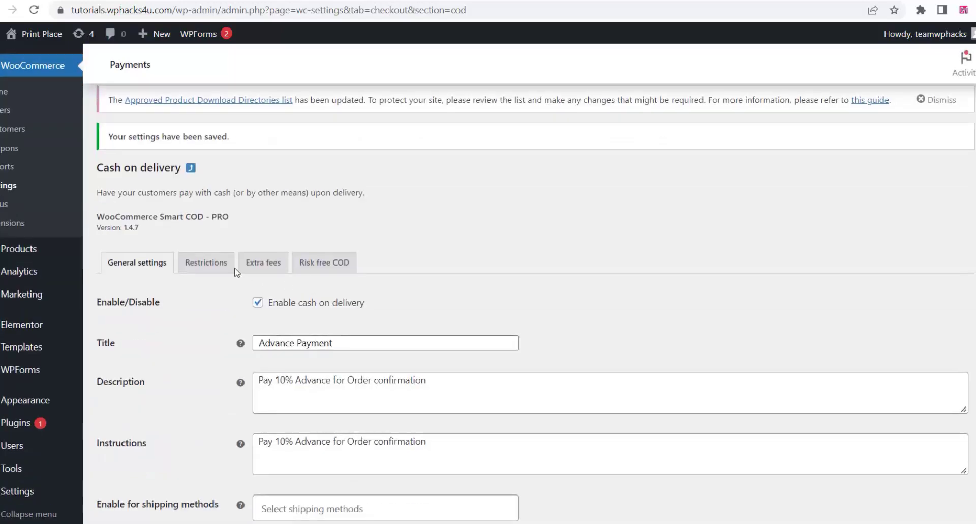
Enable COD restrictions and scroll through the available restriction options.
{"action": "left_click", "coordinate": [205, 262]}
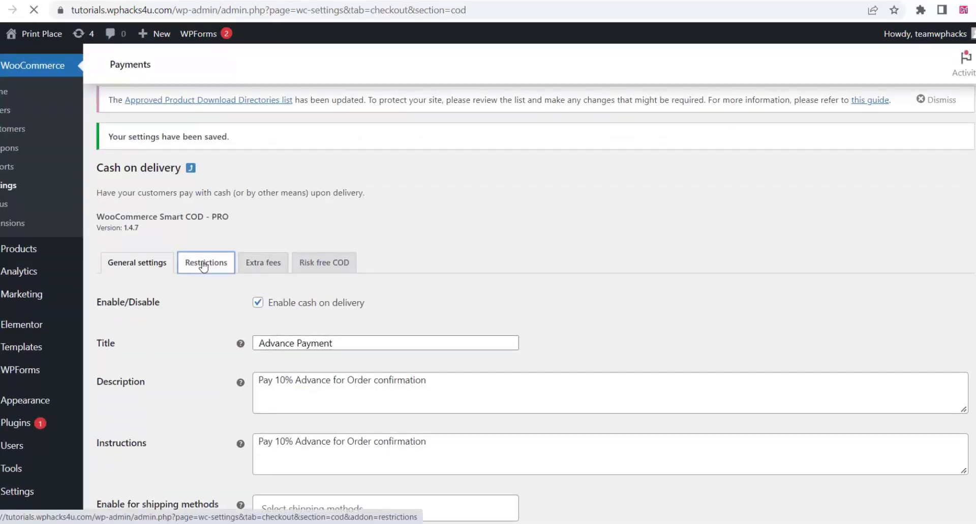
{"action": "left_click", "coordinate": [205, 261]}
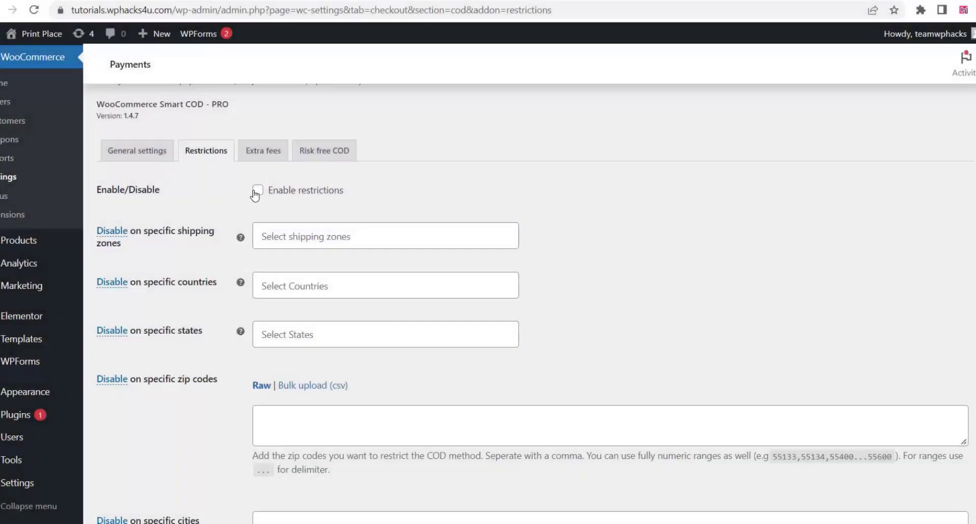
{"action": "left_click", "coordinate": [257, 190]}
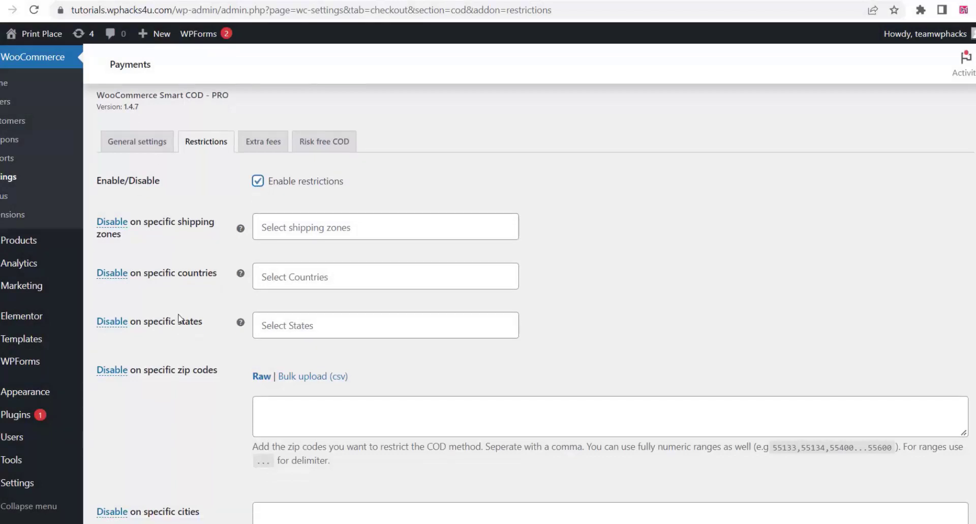
{"action": "scroll", "scroll_direction": "down", "scroll_amount": 3}
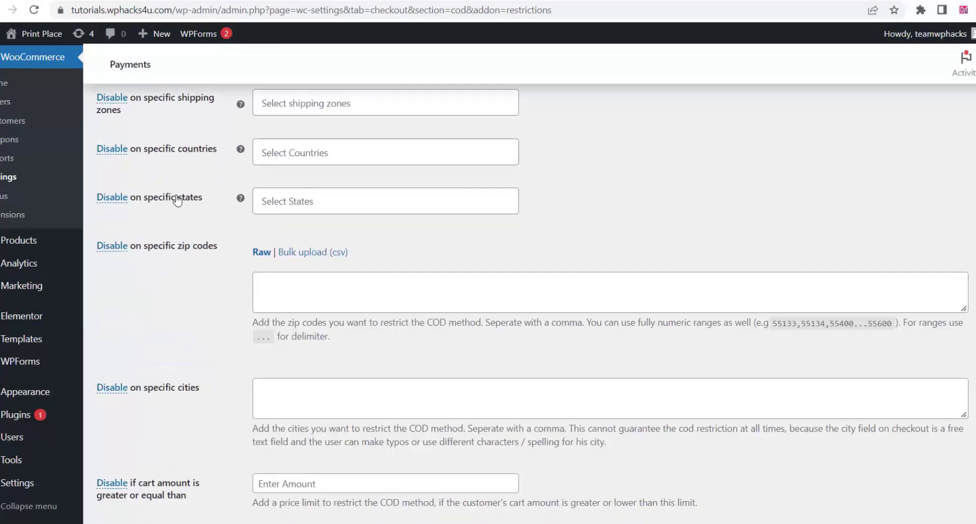
{"action": "scroll", "scroll_direction": "down", "scroll_amount": 3}
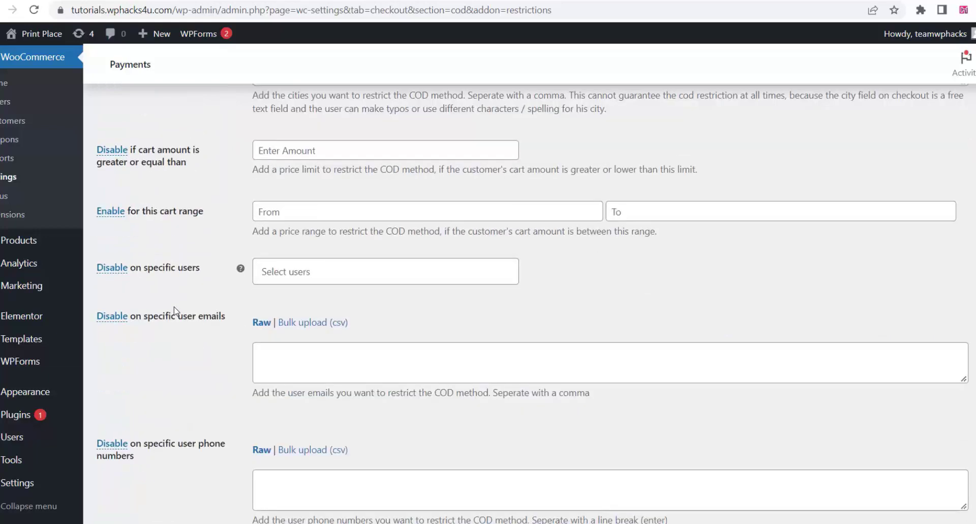
{"action": "scroll", "scroll_direction": "down", "scroll_amount": 3}
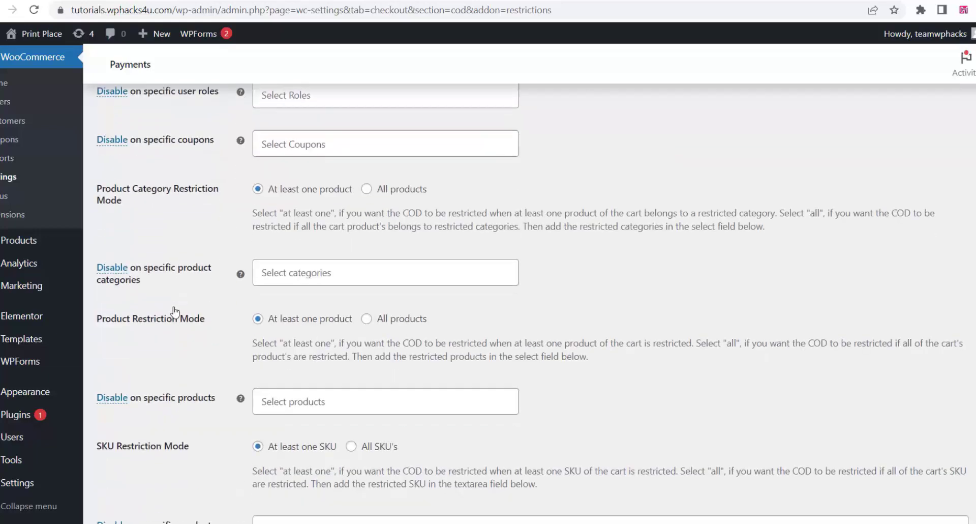
{"action": "scroll", "scroll_direction": "down", "scroll_amount": 3}
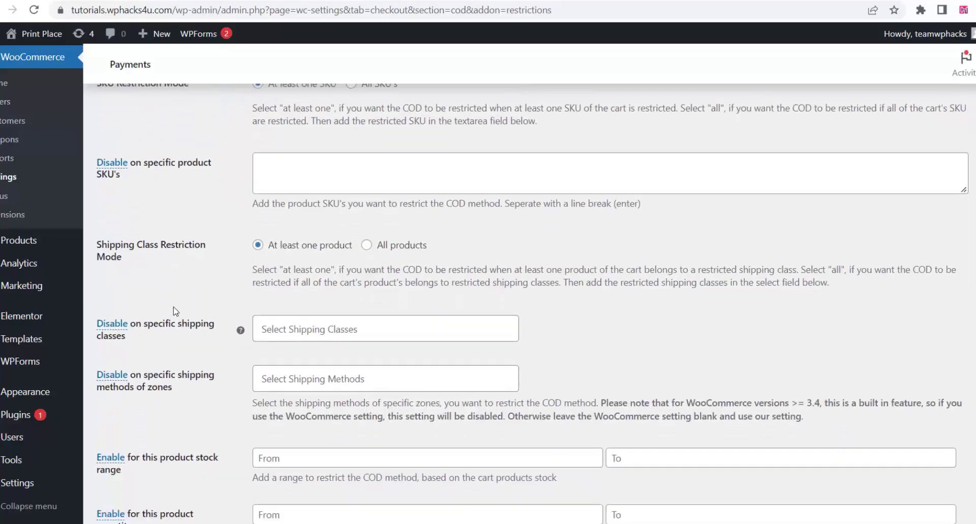
{"action": "scroll", "scroll_direction": "down", "scroll_amount": 3}
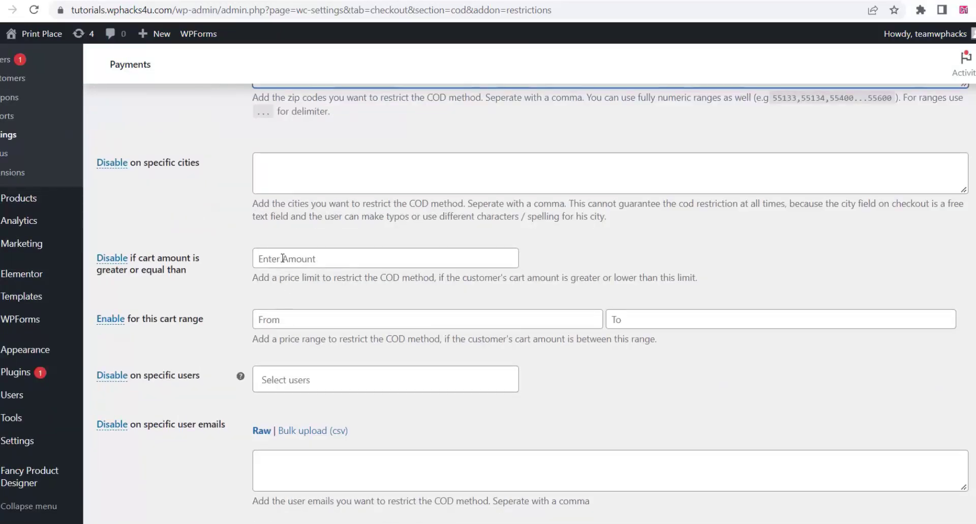
Disable COD when the cart amount is 2000 or more and save the restrictions.
{"action": "left_click", "coordinate": [385, 257]}
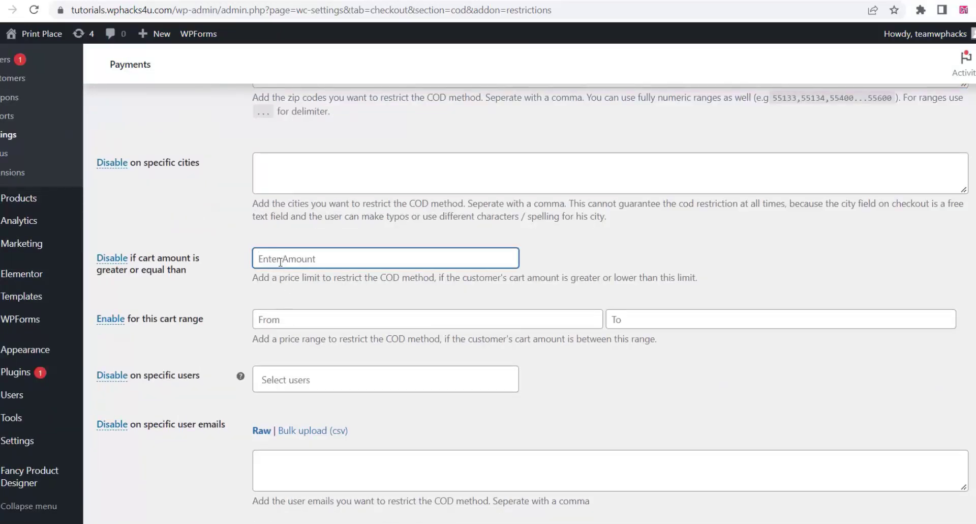
{"action": "type", "text": "20"}
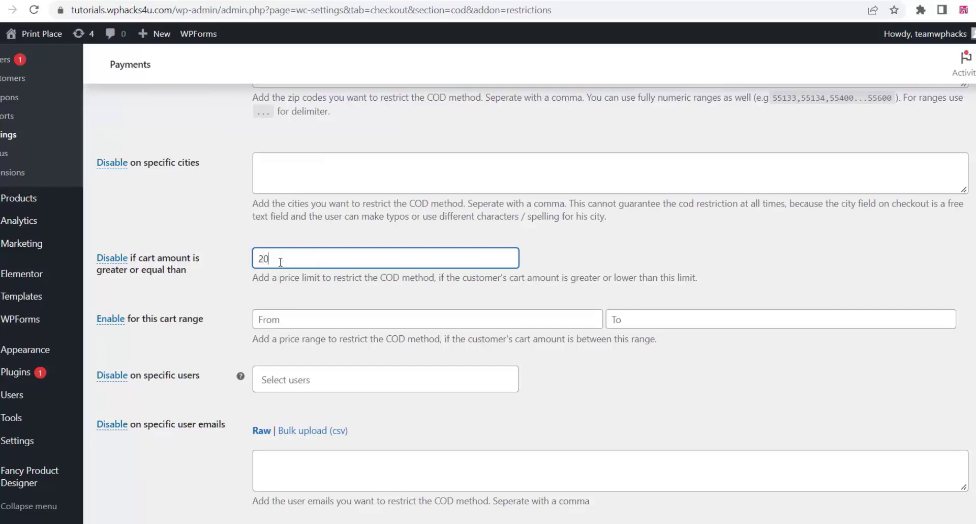
{"action": "type", "text": "00"}
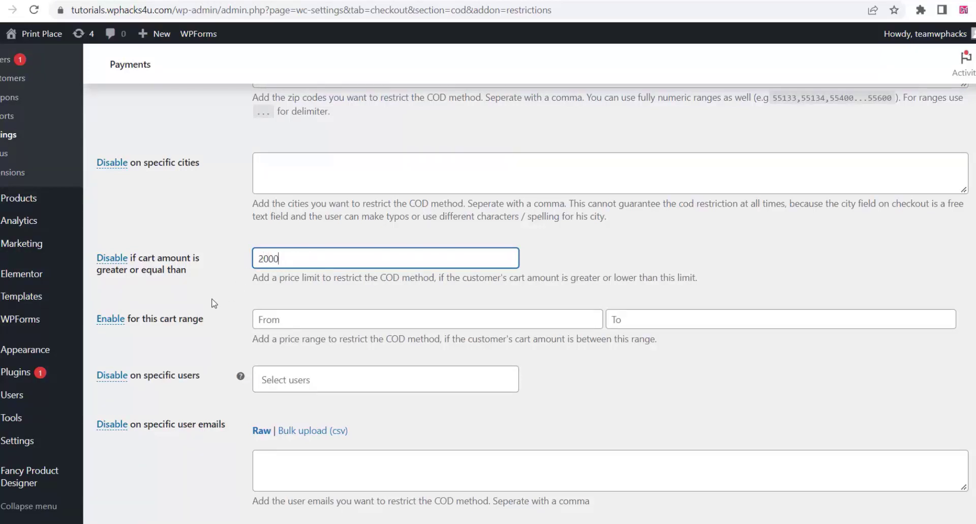
{"action": "scroll", "scroll_direction": "down", "scroll_amount": 3}
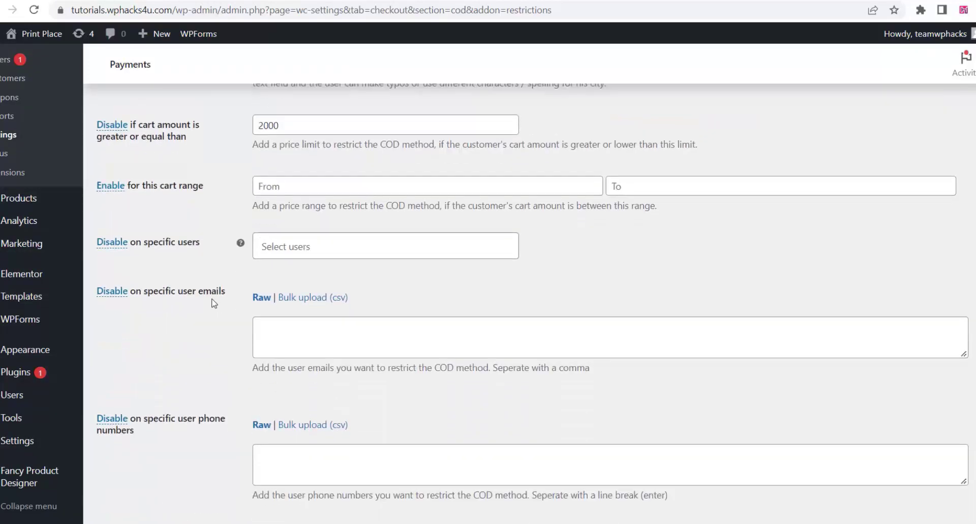
{"action": "scroll", "scroll_direction": "down", "scroll_amount": 3}
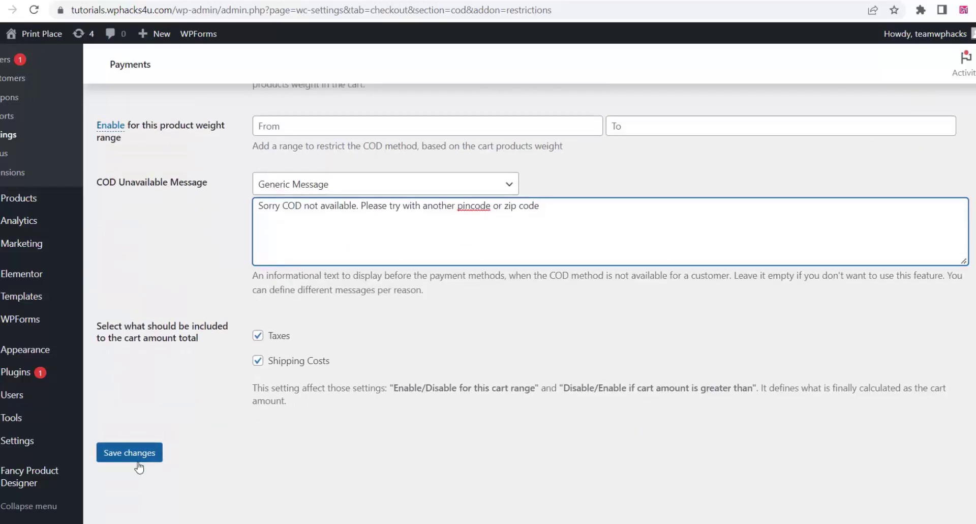
{"action": "left_click", "coordinate": [130, 453]}
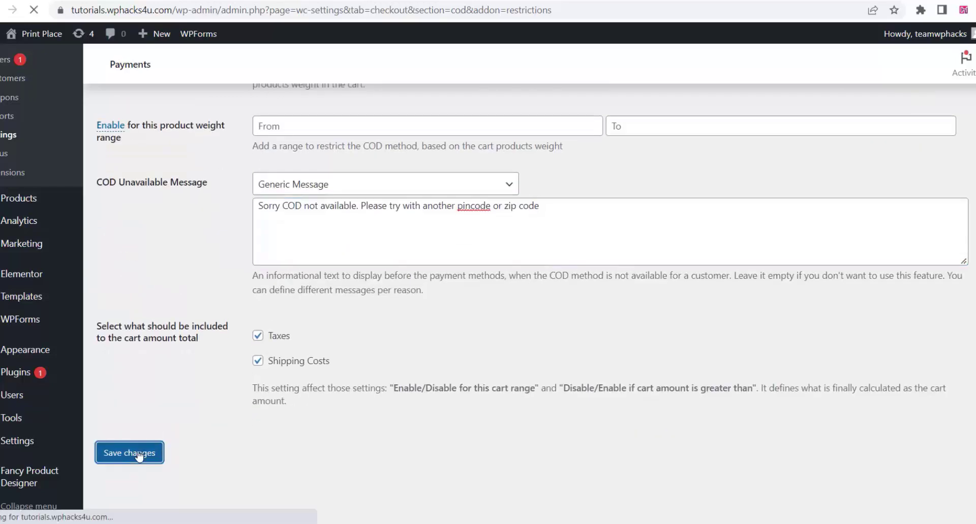
{"action": "left_click", "coordinate": [129, 453]}
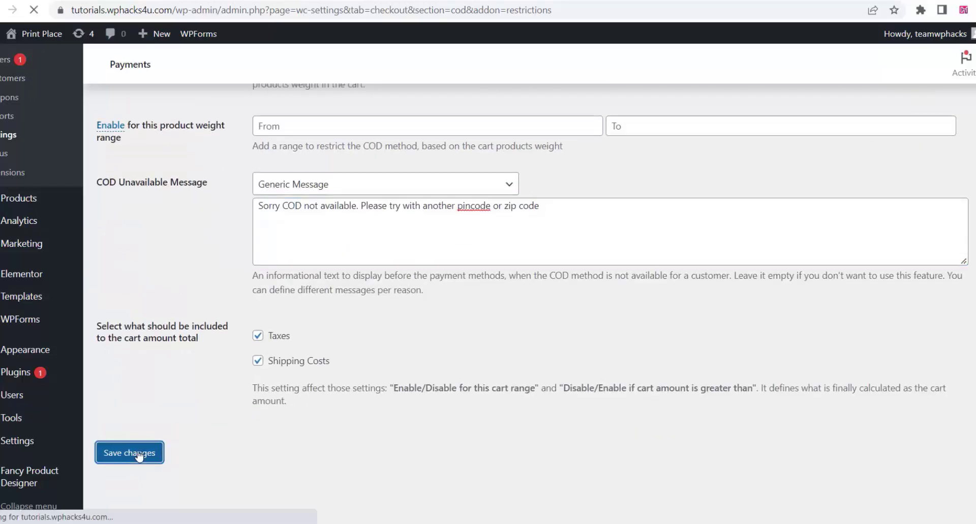
{"action": "left_click", "coordinate": [129, 452]}
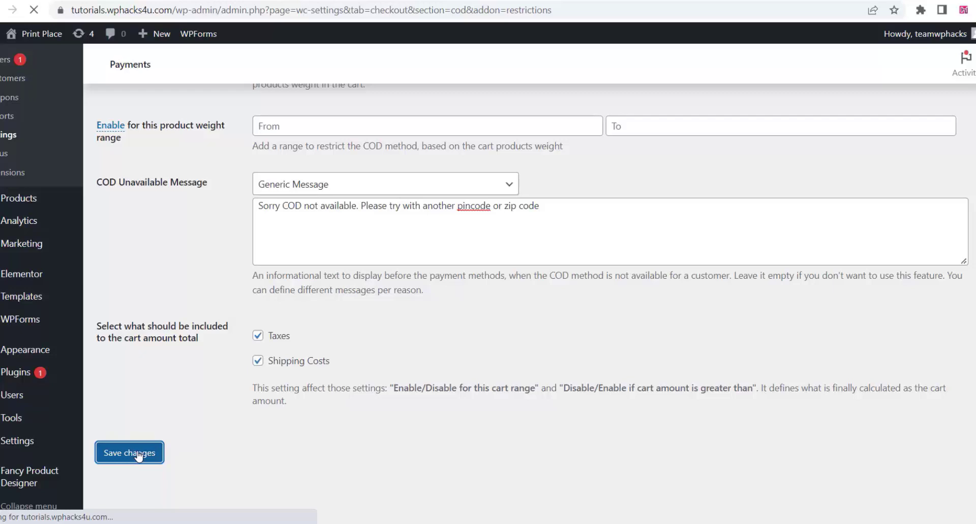
{"action": "left_click", "coordinate": [129, 453]}
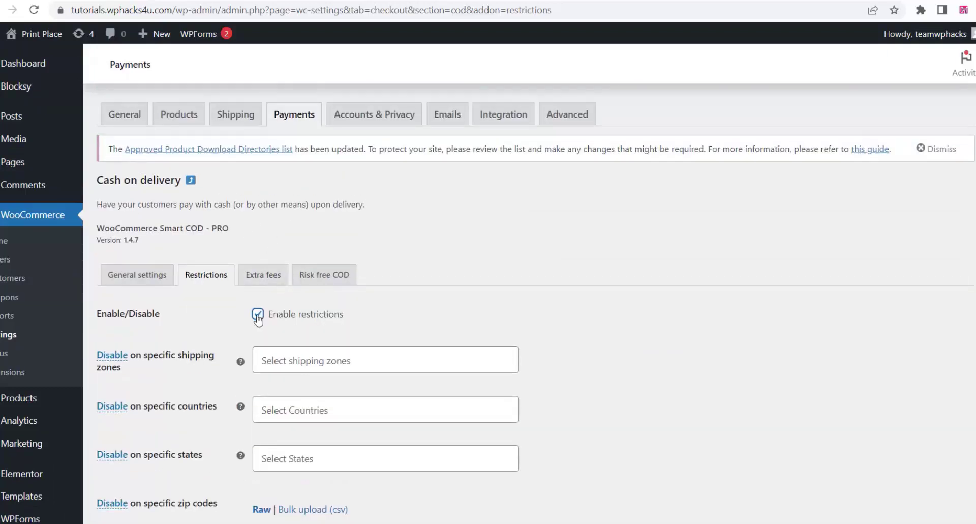
Switch to the Extra fees settings, leaving the page despite the unsaved-changes prompt.
{"action": "left_click", "coordinate": [262, 273]}
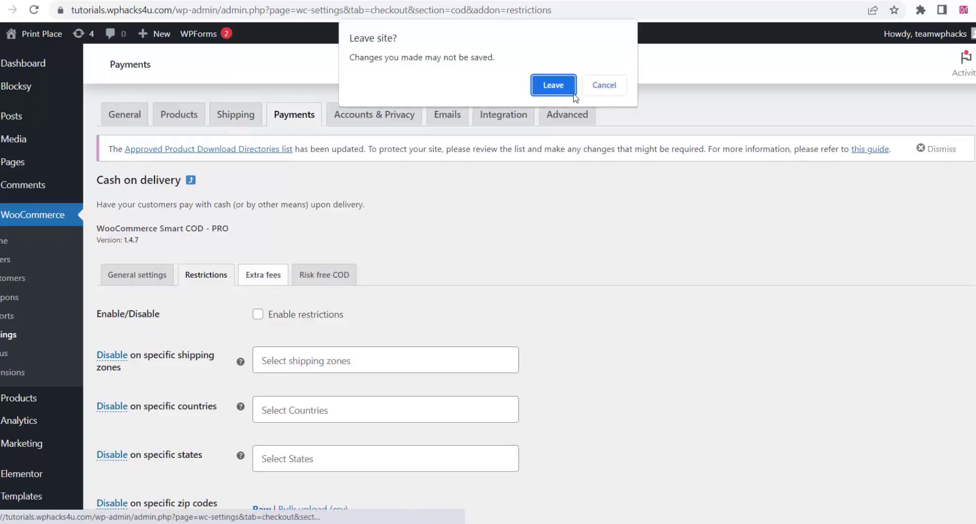
{"action": "left_click", "coordinate": [553, 85]}
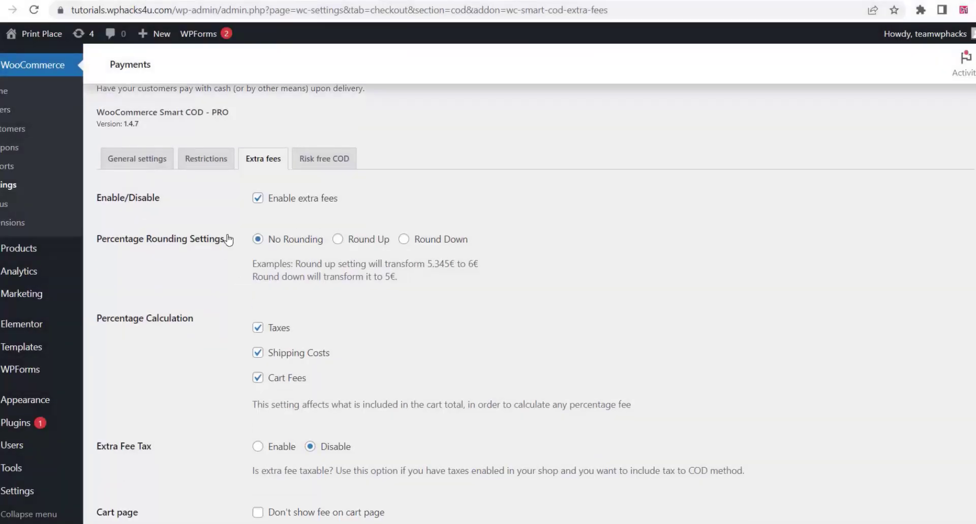
{"action": "scroll", "scroll_direction": "down", "scroll_amount": 3}
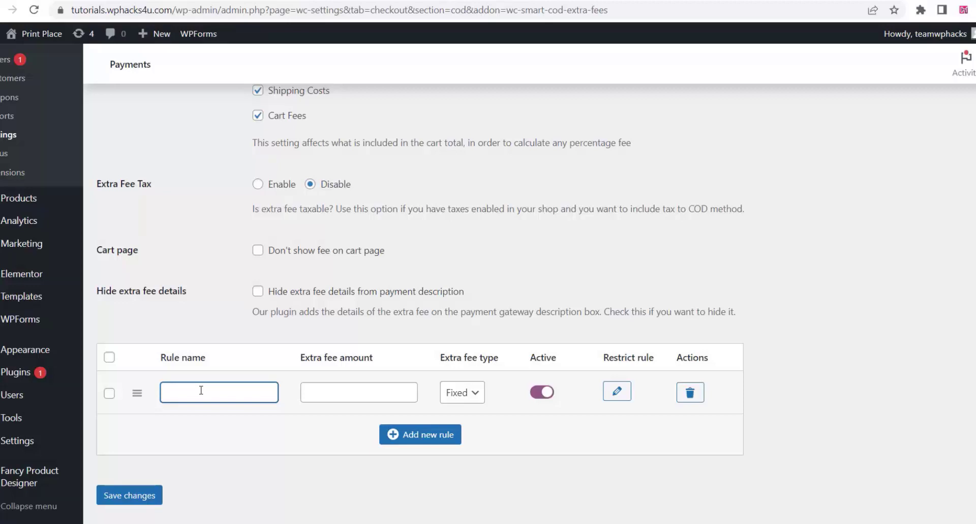
Add a 'COD Processing Fee' rule charging 5% and save it.
{"action": "type", "text": "d"}
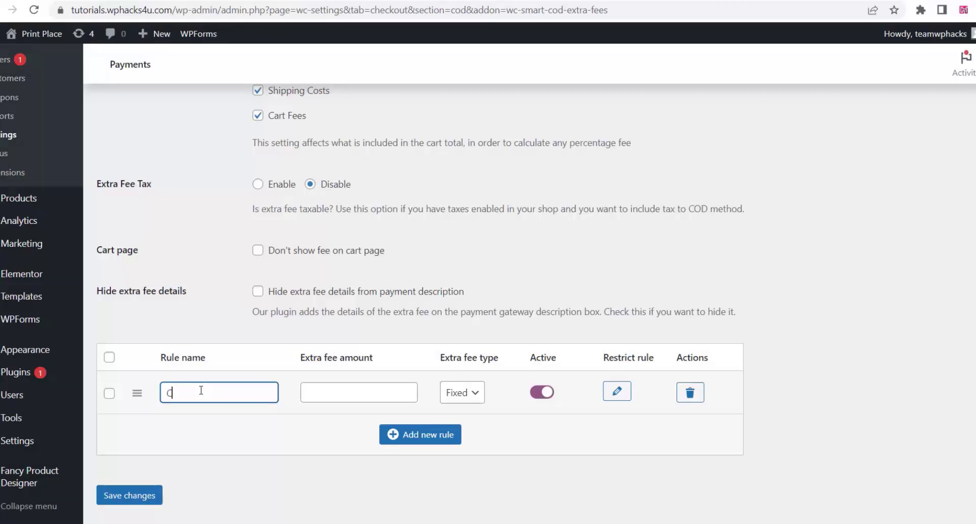
{"action": "type", "text": "OD P"}
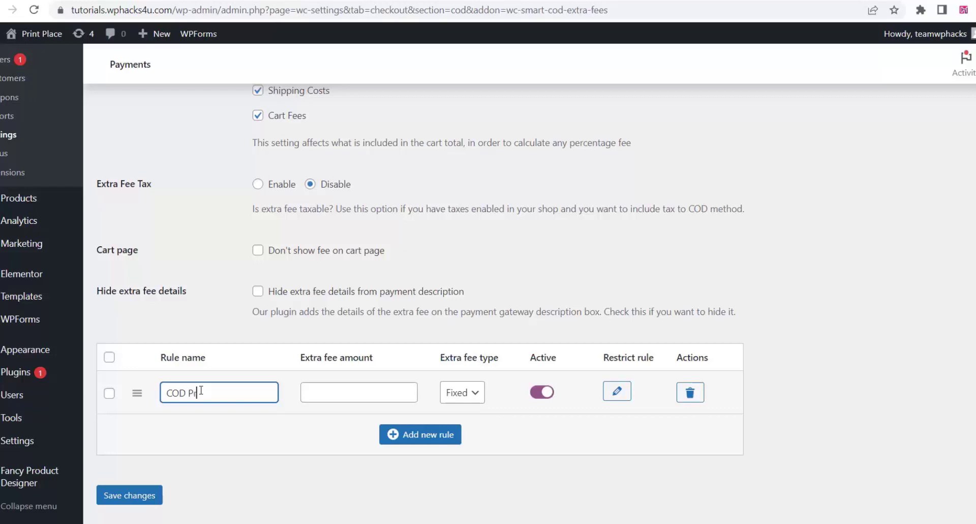
{"action": "type", "text": "rocessing Fee"}
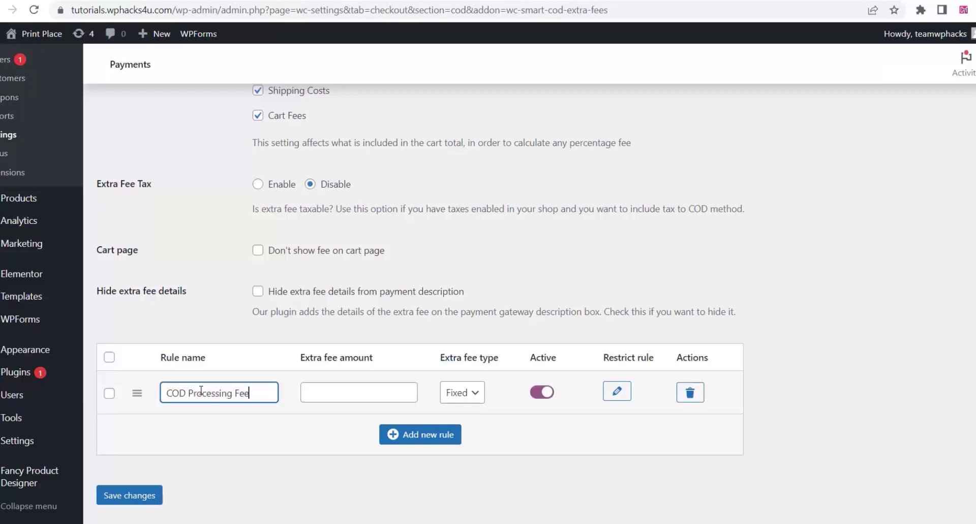
{"action": "left_click", "coordinate": [359, 392]}
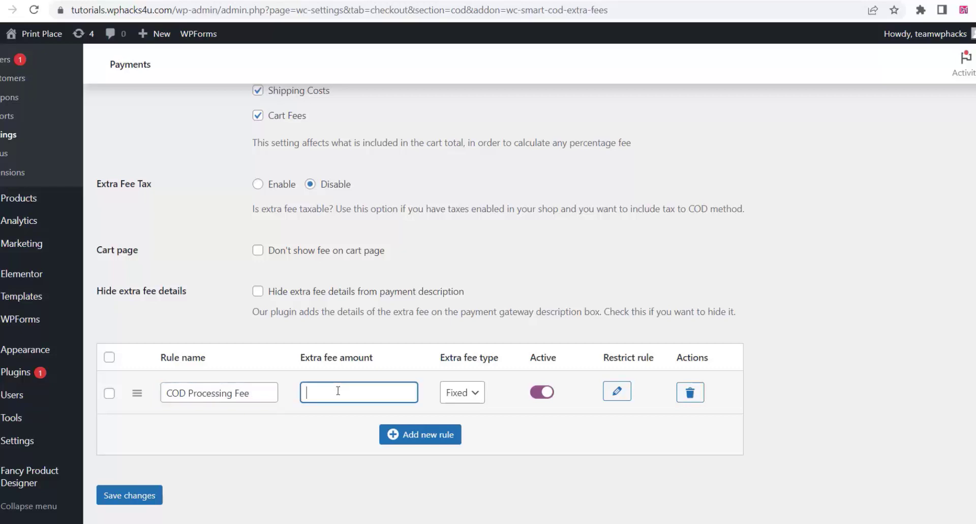
{"action": "type", "text": "5"}
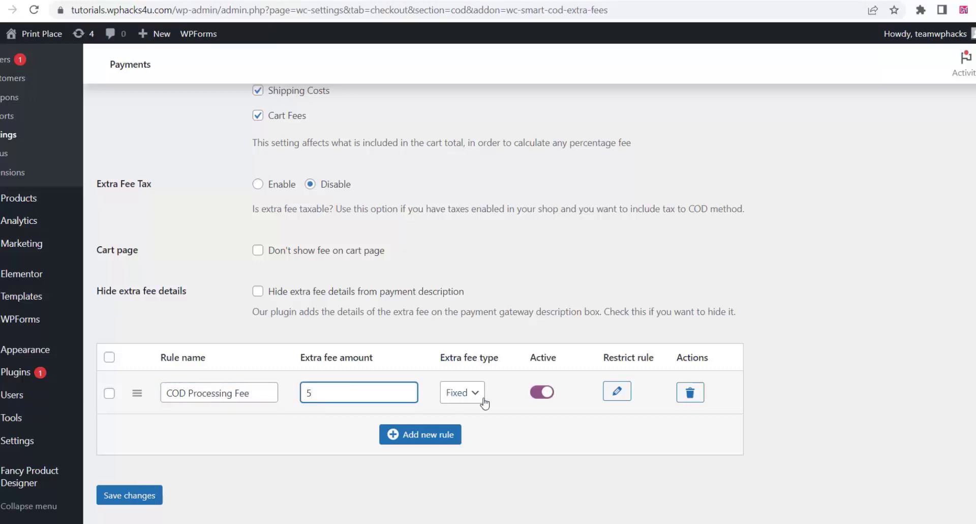
{"action": "left_click", "coordinate": [461, 393]}
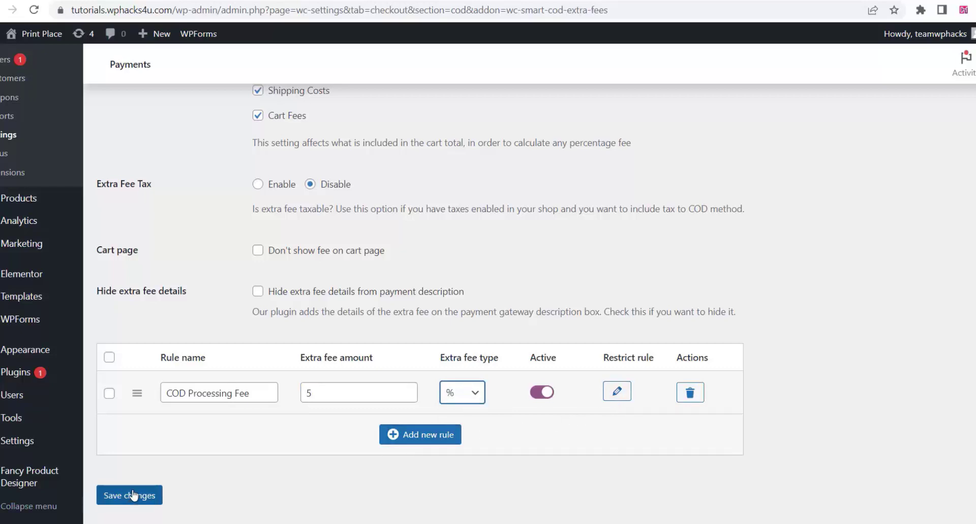
{"action": "left_click", "coordinate": [129, 495]}
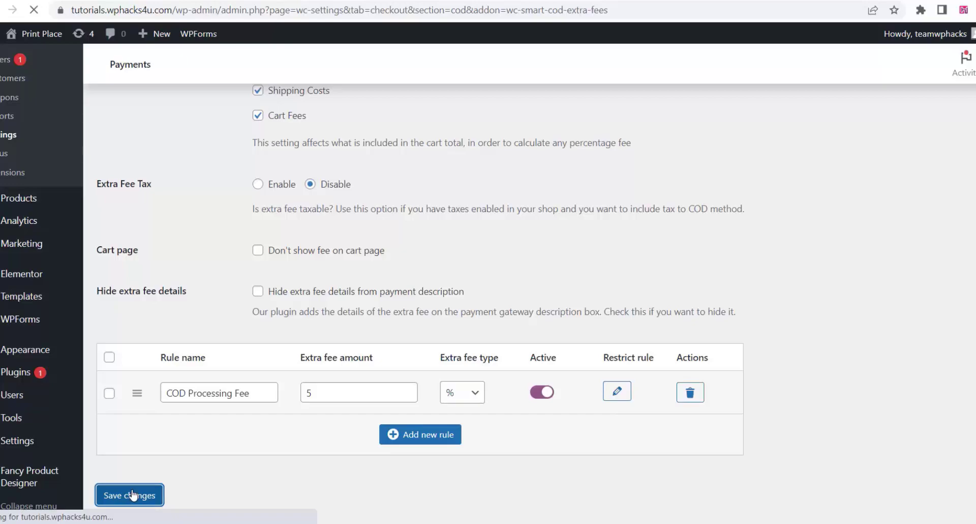
{"action": "left_click", "coordinate": [129, 494]}
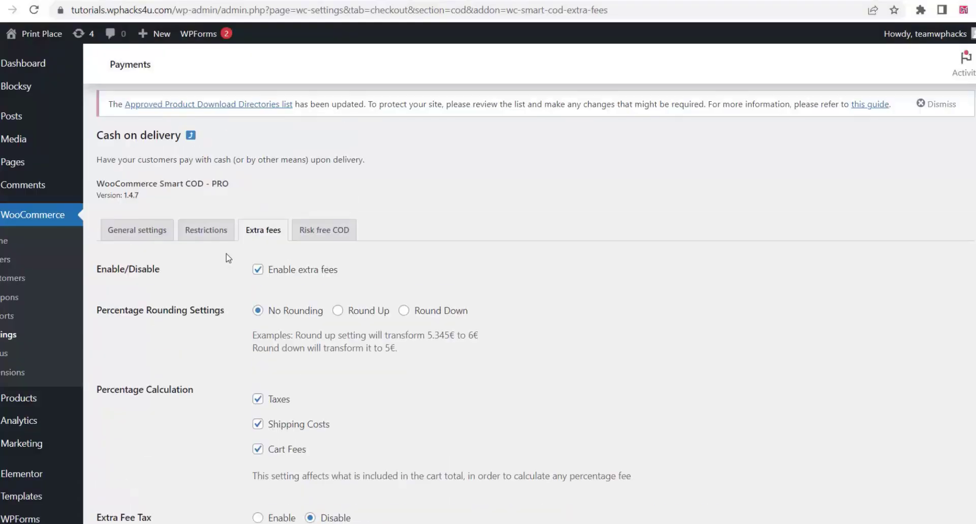
Switch to the Risk free COD settings and scroll to the empty advance-fee rules table.
{"action": "left_click", "coordinate": [324, 230]}
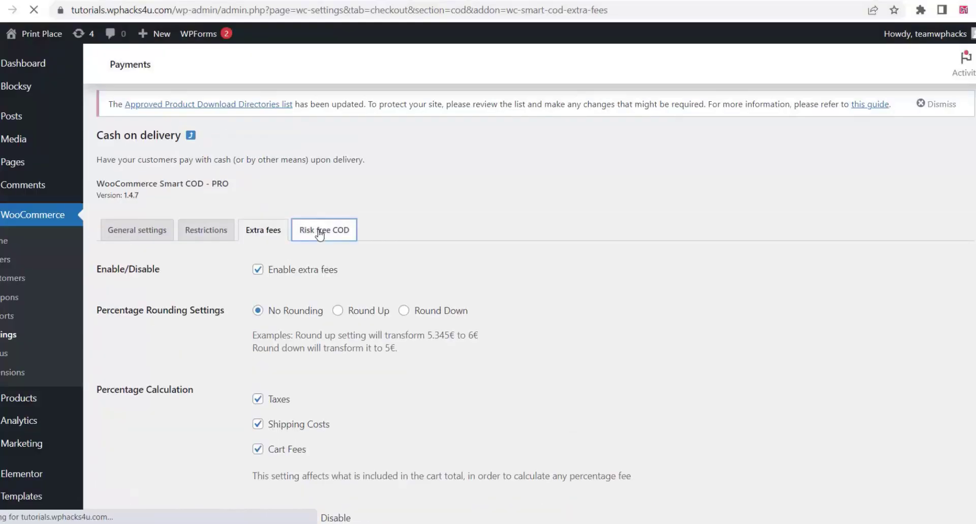
{"action": "left_click", "coordinate": [323, 230]}
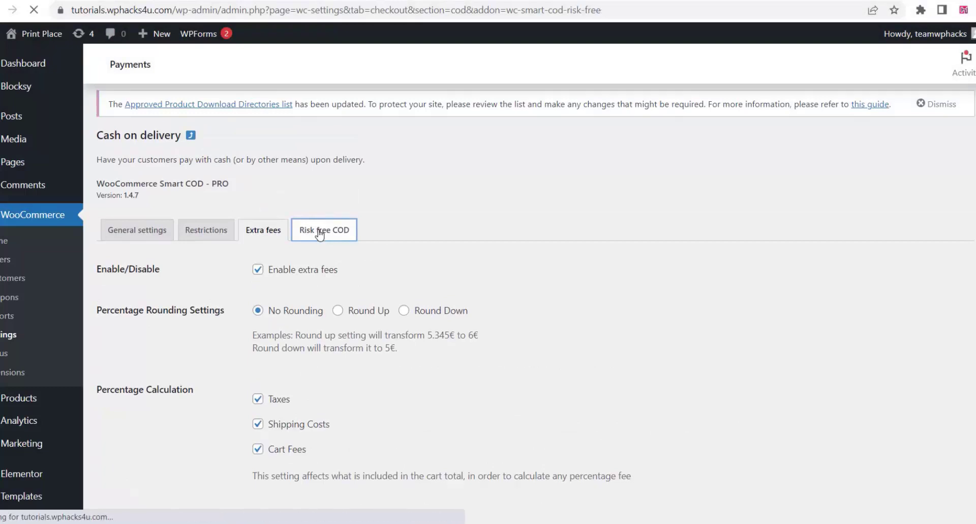
{"action": "left_click", "coordinate": [323, 230]}
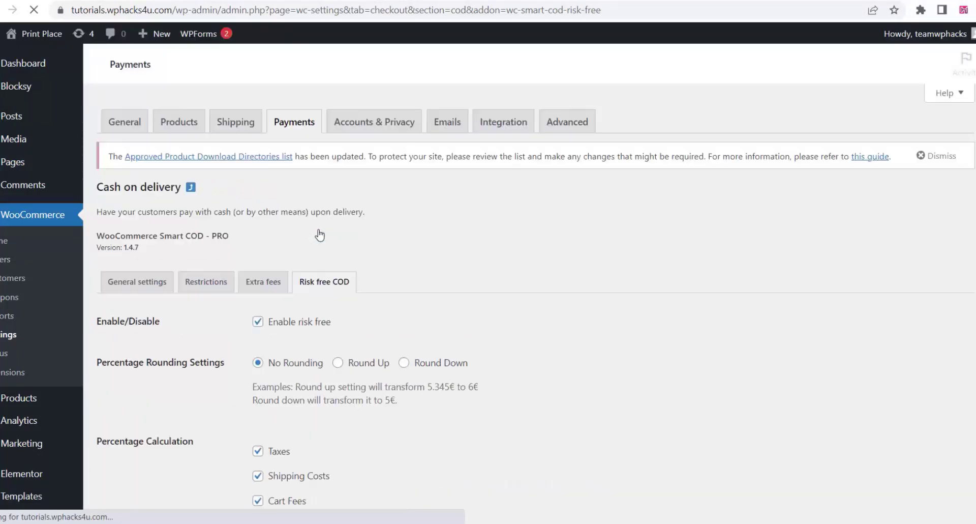
{"action": "scroll", "scroll_direction": "down", "scroll_amount": 3}
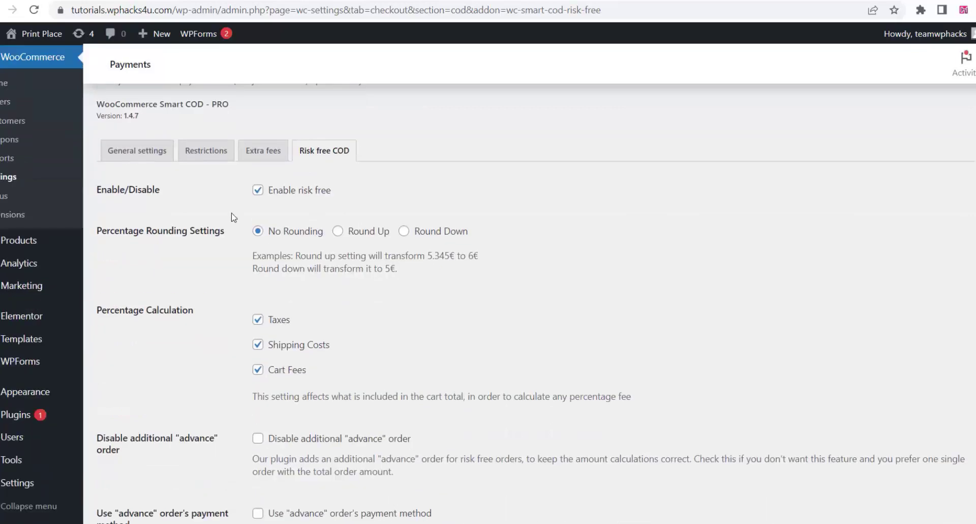
{"action": "mouse_move", "coordinate": [270, 242]}
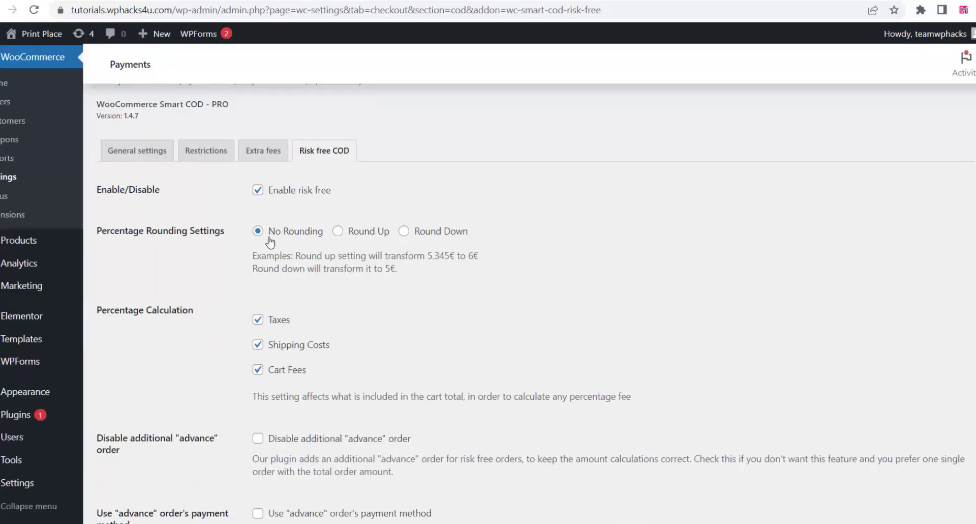
{"action": "scroll", "scroll_direction": "down", "scroll_amount": 3}
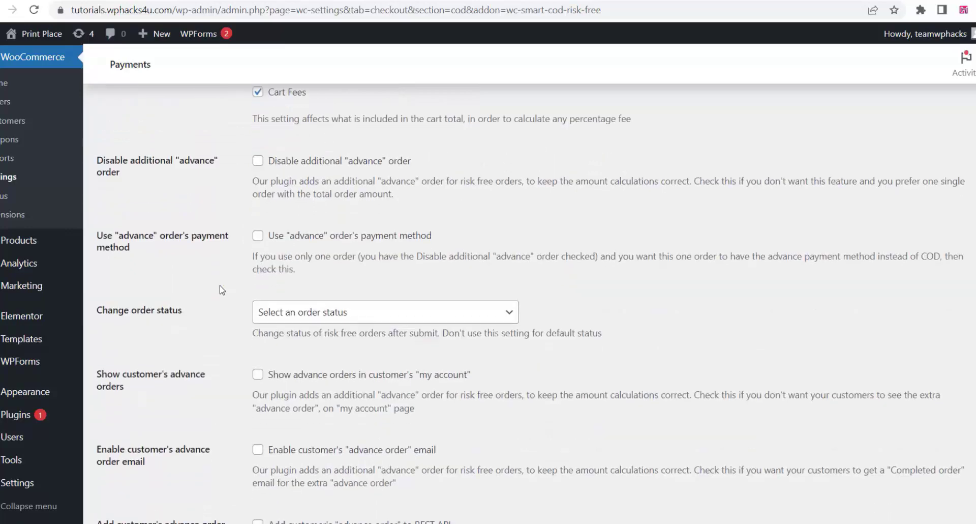
{"action": "scroll", "scroll_direction": "down", "scroll_amount": 3}
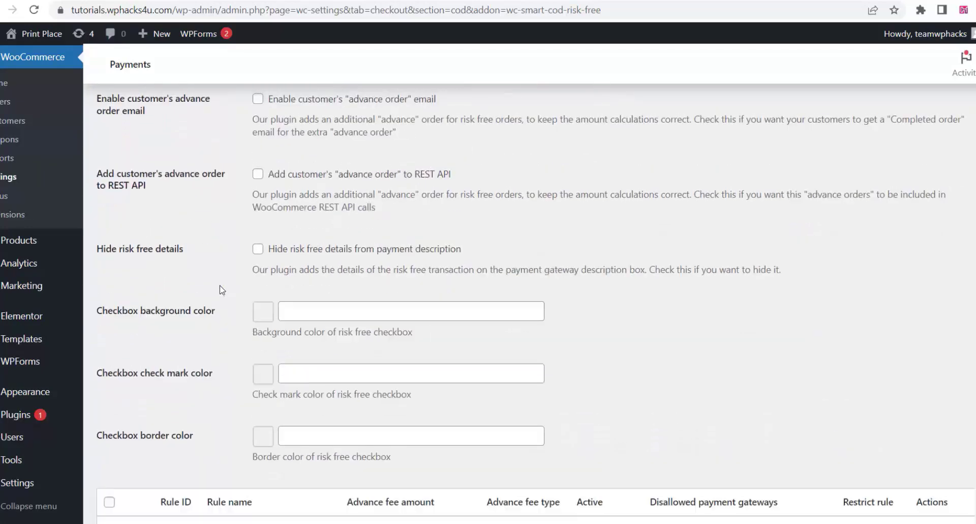
{"action": "scroll", "scroll_direction": "down", "scroll_amount": 3}
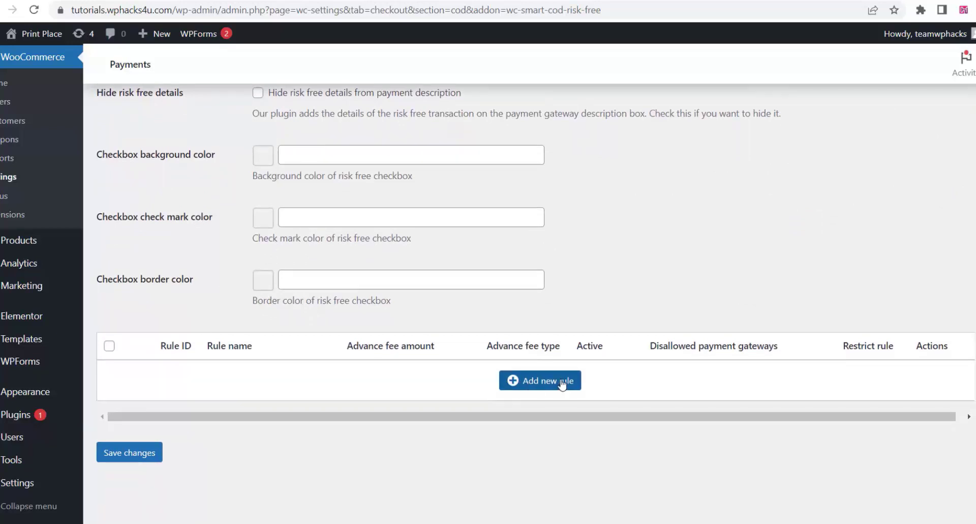
Add an active 'Advance Payment' rule with a 10% advance fee and save it.
{"action": "left_click", "coordinate": [539, 380]}
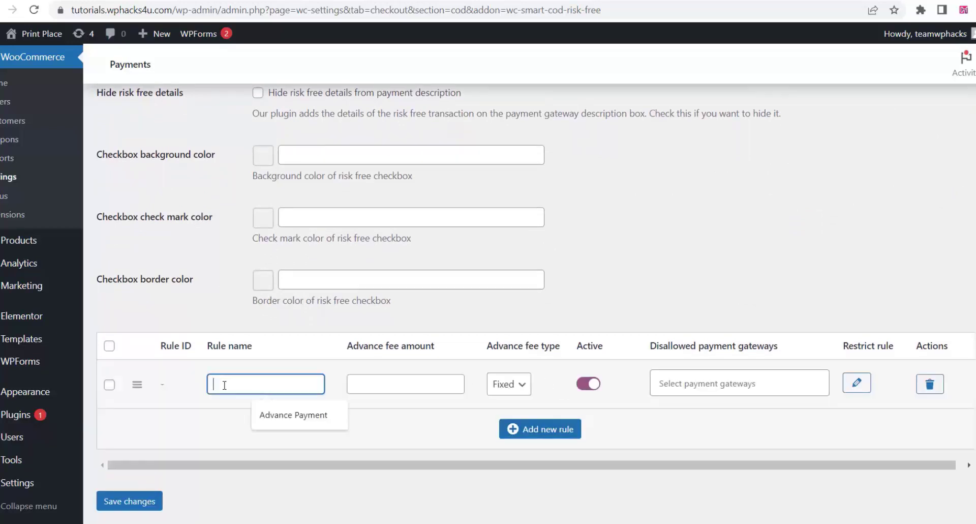
{"action": "left_click", "coordinate": [293, 415]}
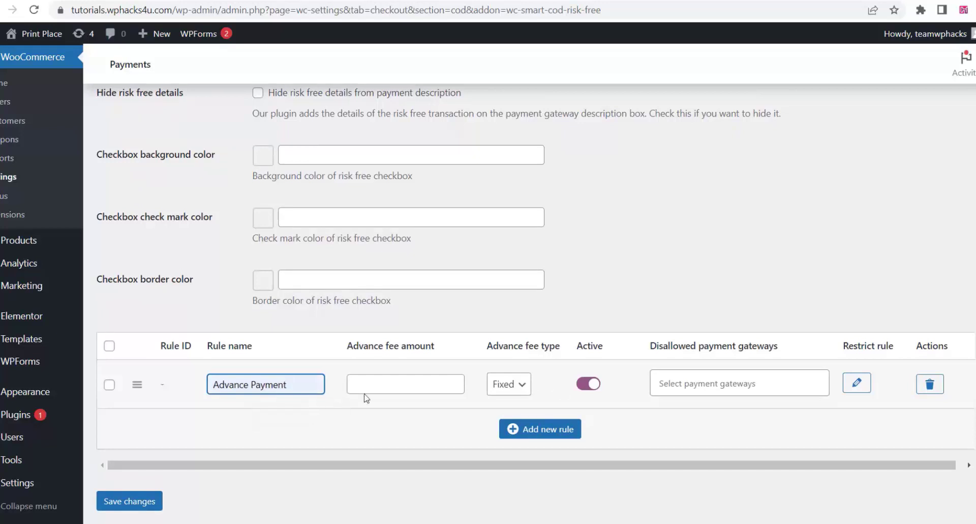
{"action": "type", "text": "10"}
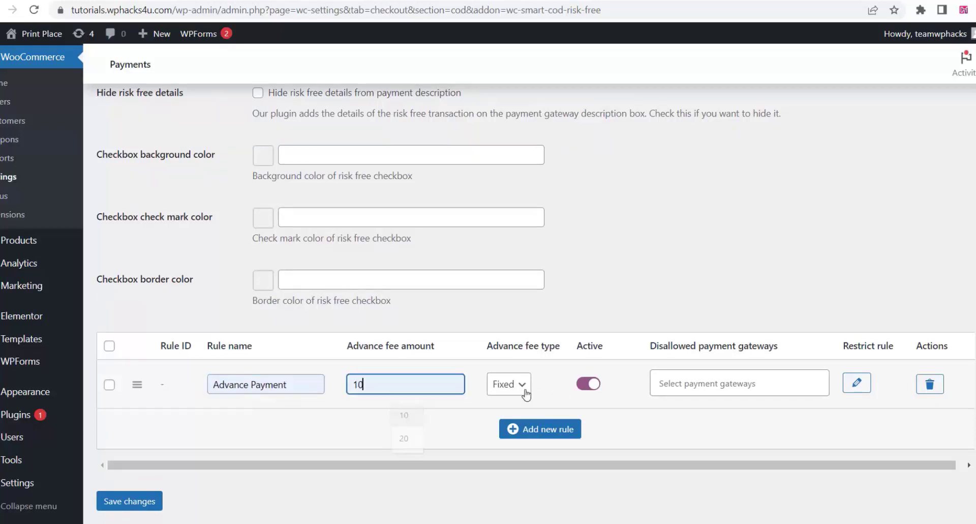
{"action": "left_click", "coordinate": [508, 383]}
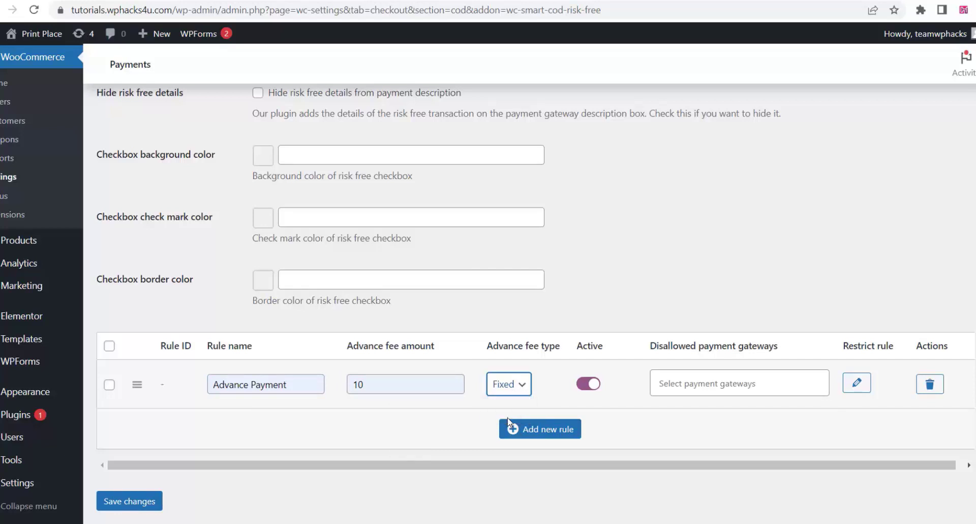
{"action": "left_click", "coordinate": [508, 383]}
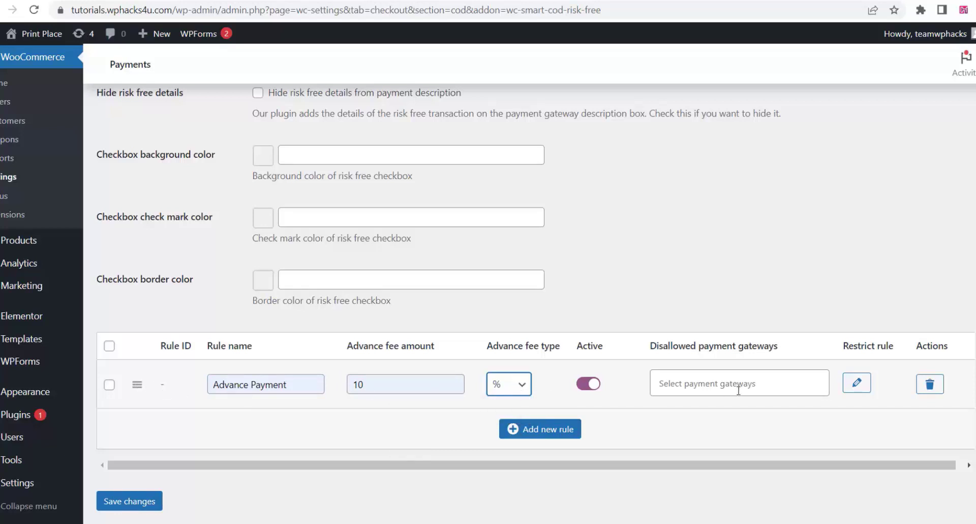
{"action": "left_click", "coordinate": [740, 382]}
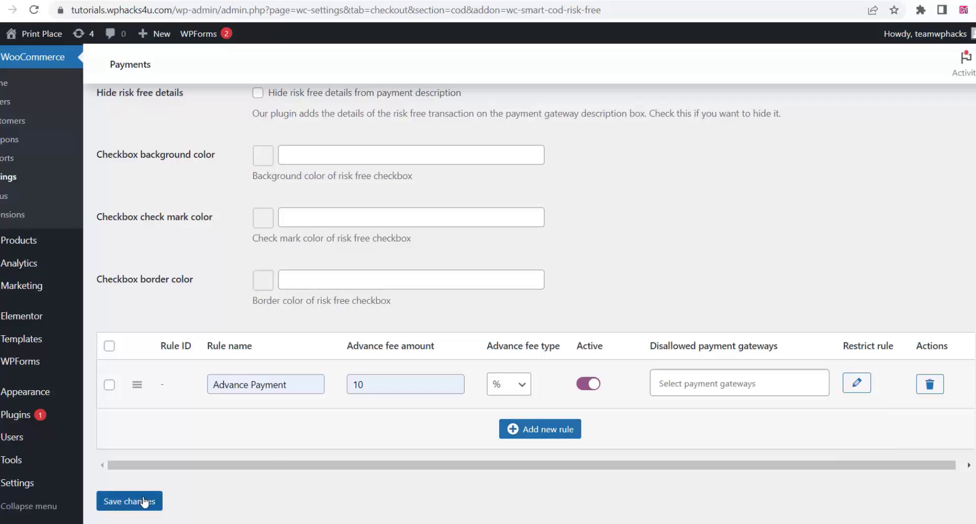
{"action": "left_click", "coordinate": [129, 500]}
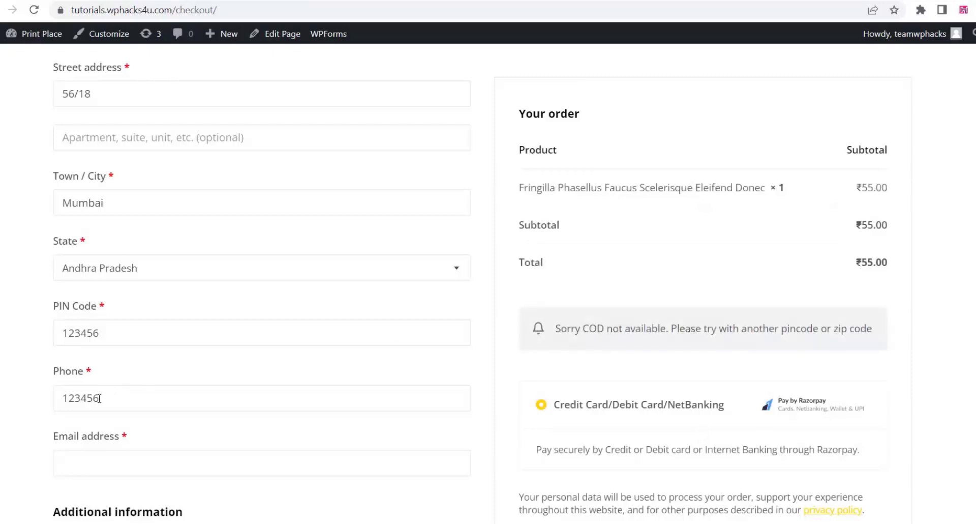
Edit the phone number's last digit and move to the PIN Code field; COD stays unavailable for 123456.
{"action": "key", "text": "Backspace"}
{"action": "type", "text": "9"}
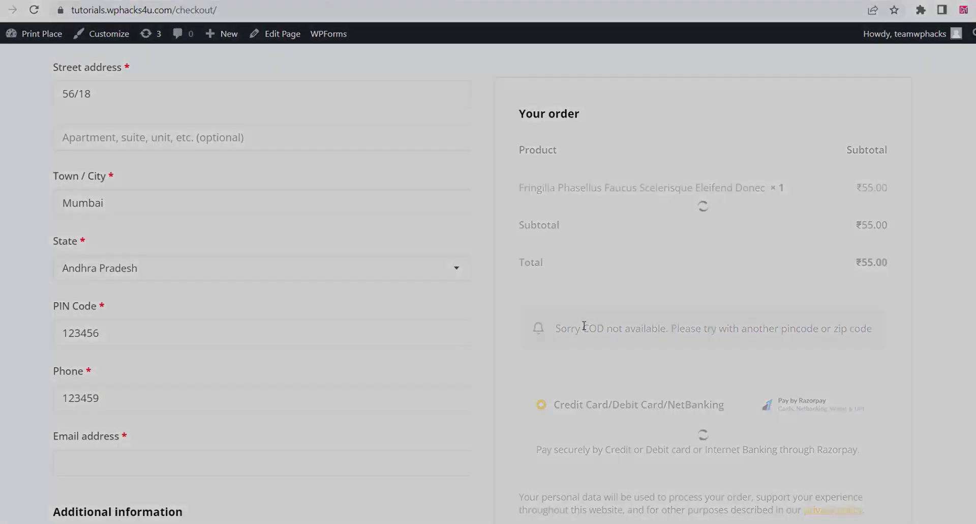
{"action": "left_click", "coordinate": [262, 331]}
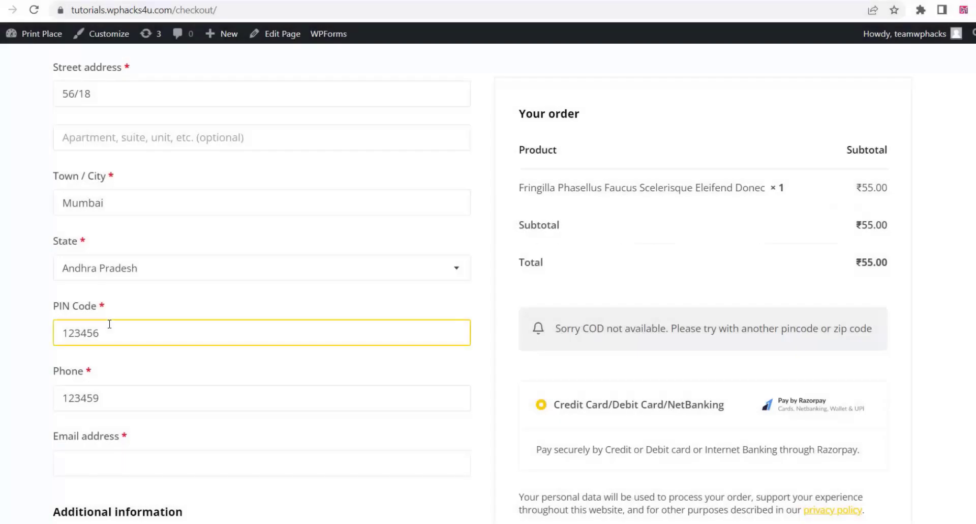